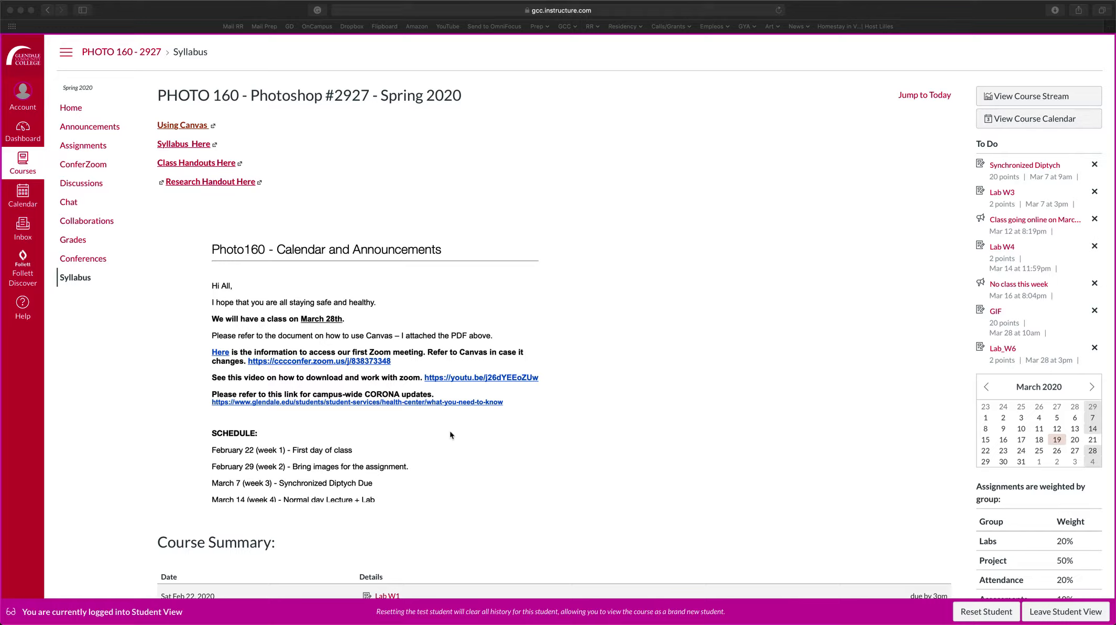
{"action": "mouse_move", "coordinate": [456, 431]}
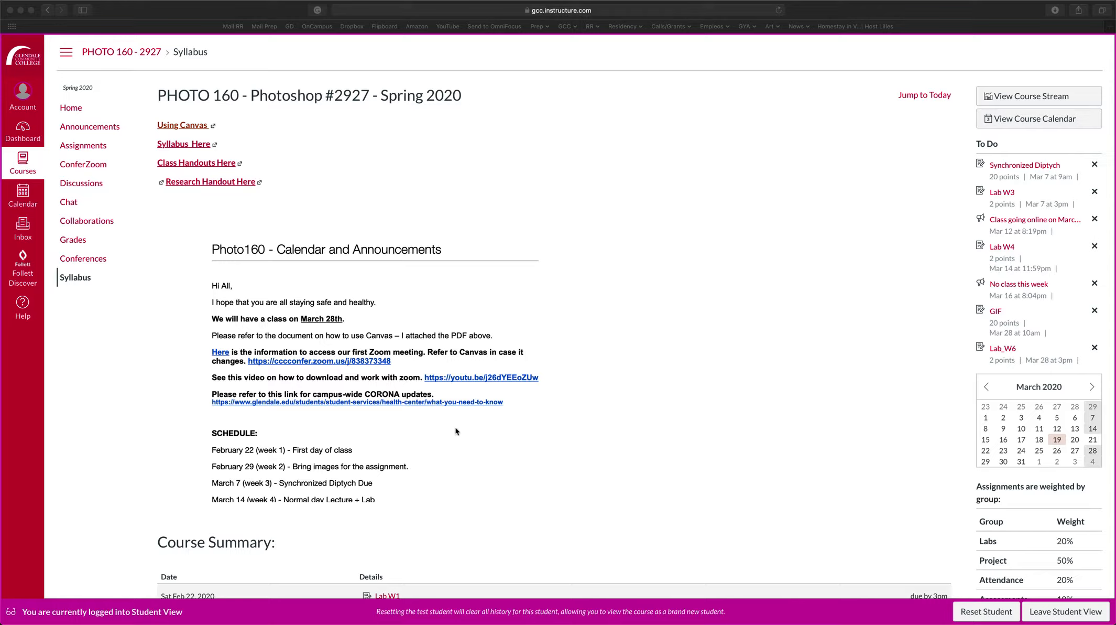
{"action": "mouse_move", "coordinate": [462, 426]}
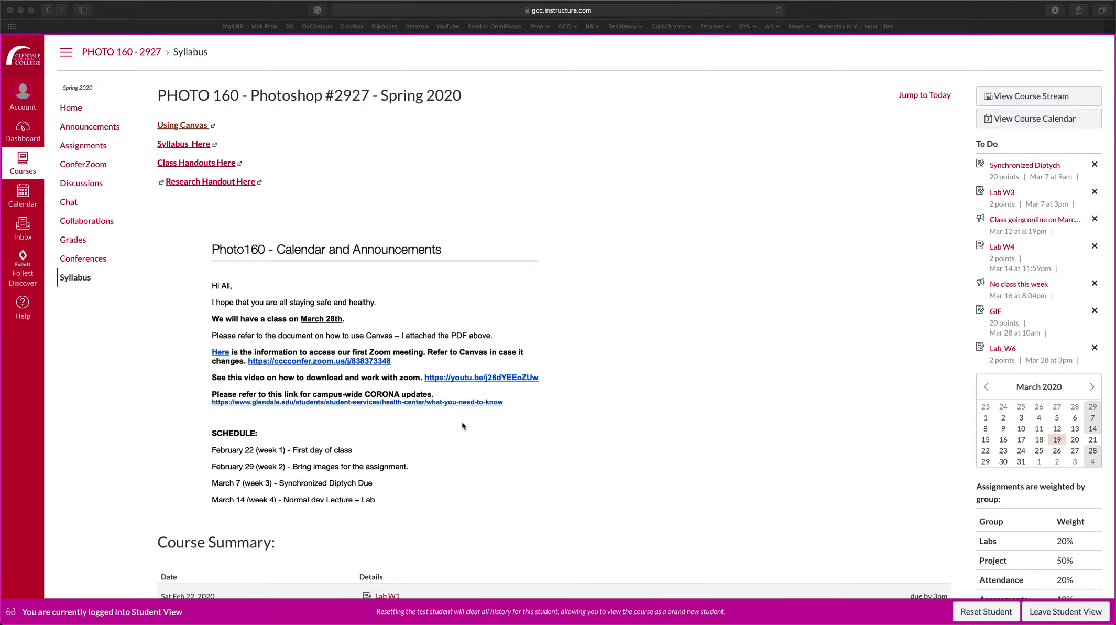
{"action": "mouse_move", "coordinate": [454, 394]}
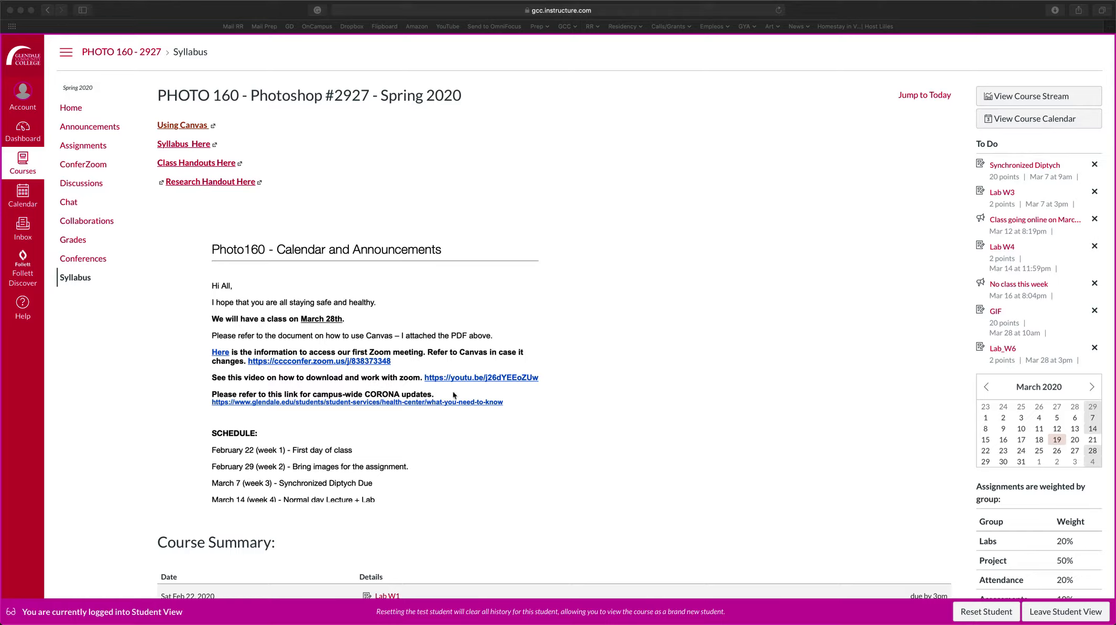
{"action": "mouse_move", "coordinate": [202, 140]}
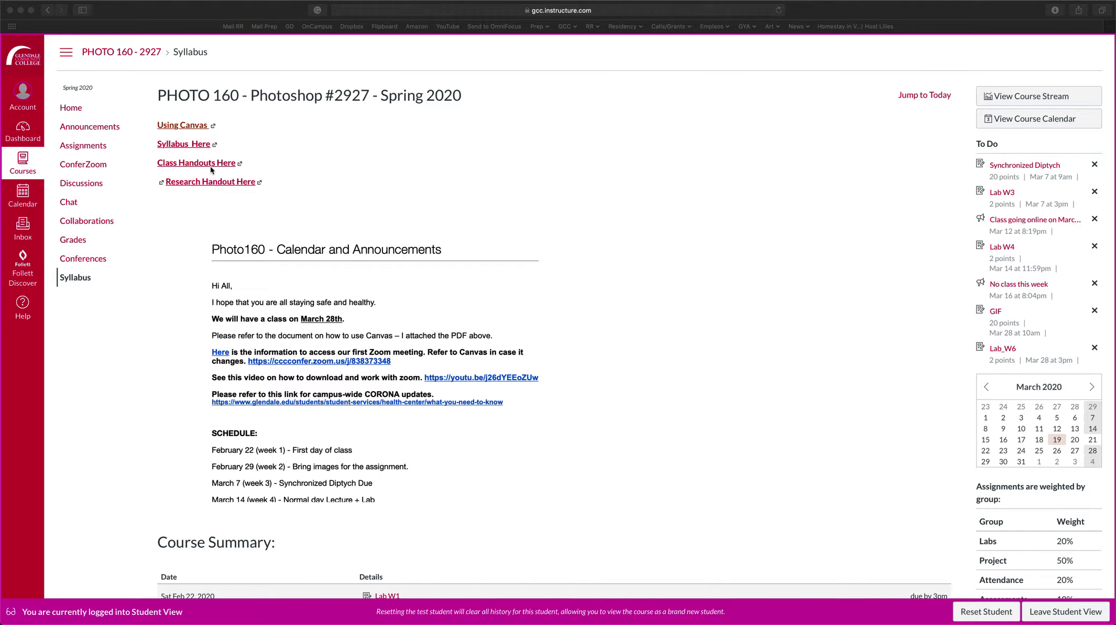
{"action": "mouse_move", "coordinate": [212, 134]}
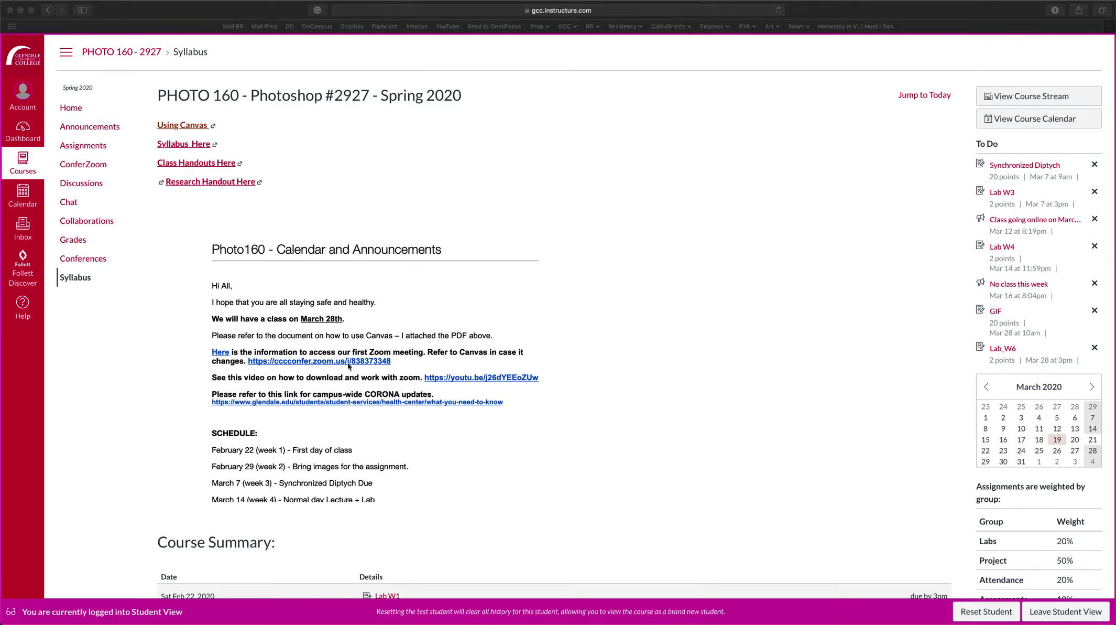
Open the course Announcements page listing the two recent class notices
{"action": "scroll", "scroll_direction": "down", "scroll_amount": 3}
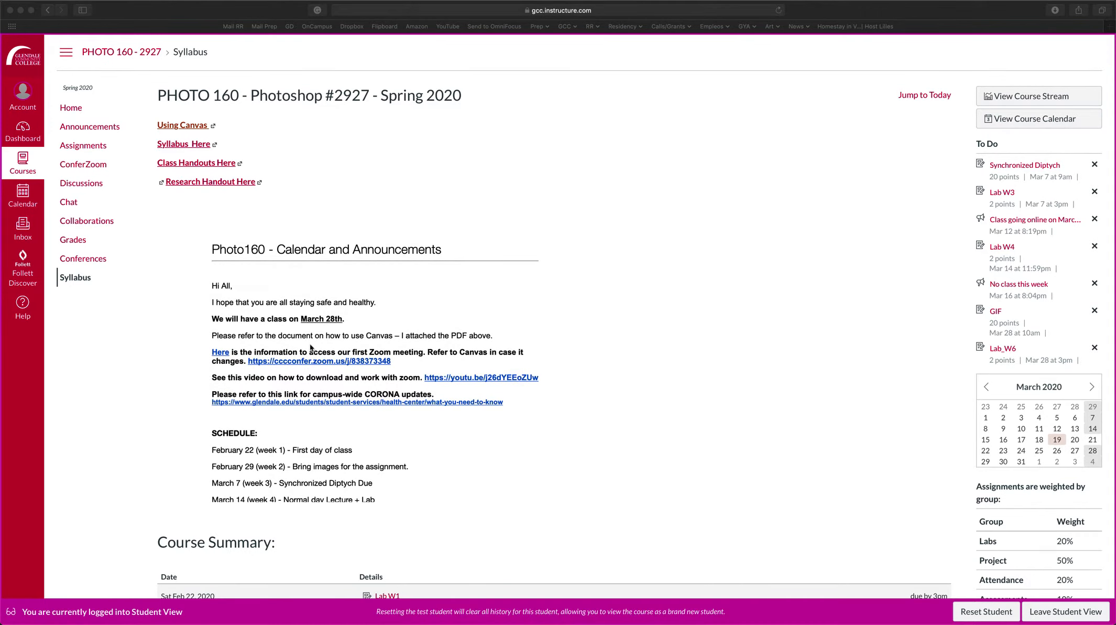
{"action": "mouse_move", "coordinate": [273, 240]}
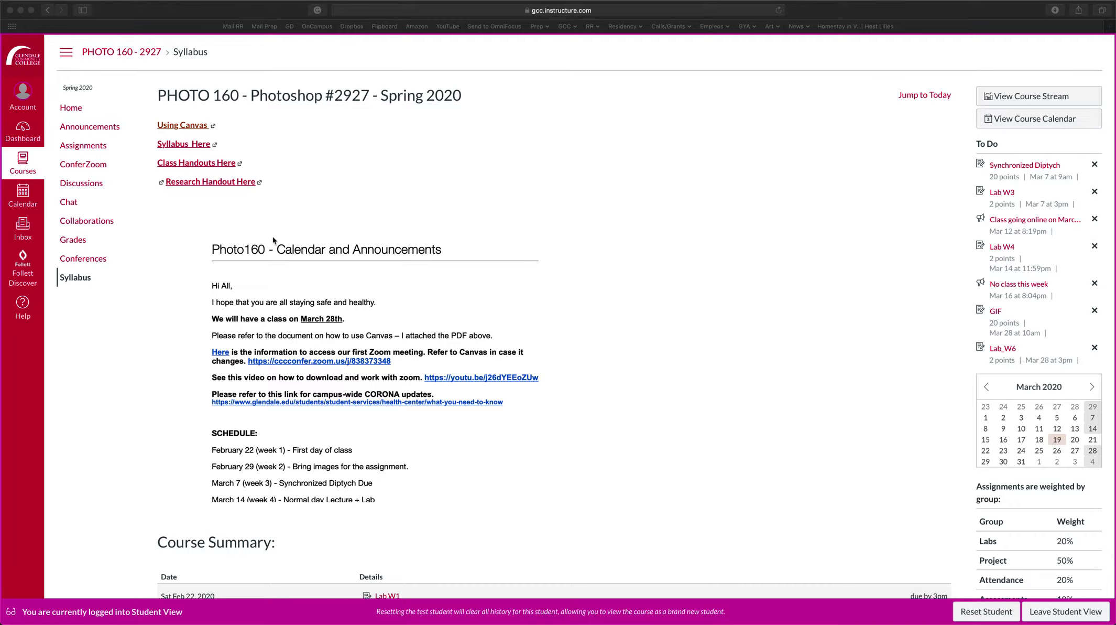
{"action": "mouse_move", "coordinate": [309, 334]}
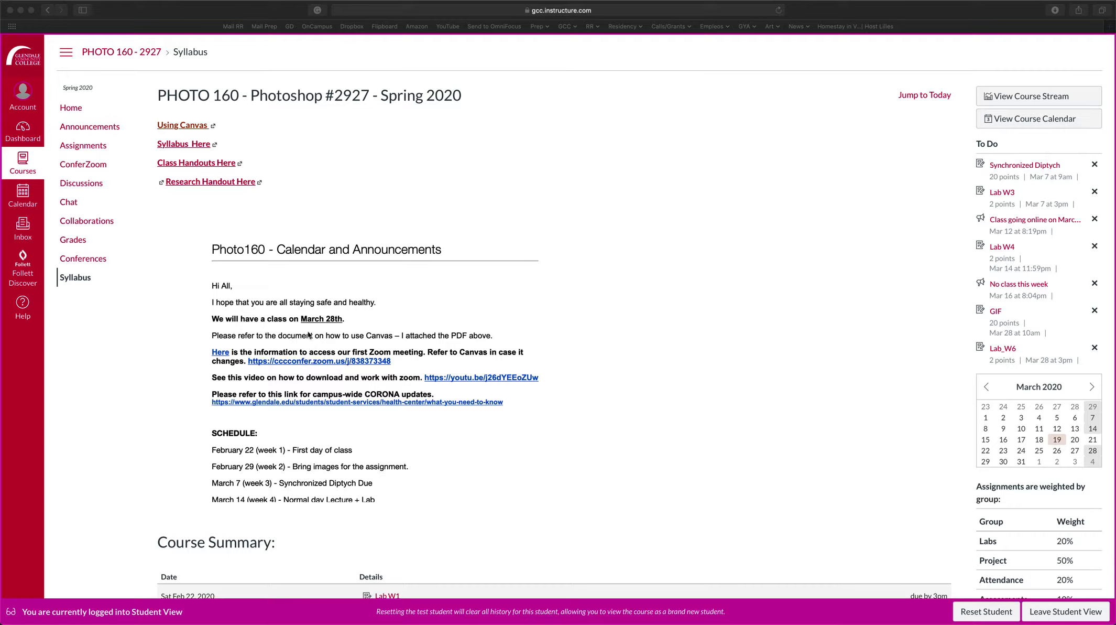
{"action": "mouse_move", "coordinate": [318, 368]}
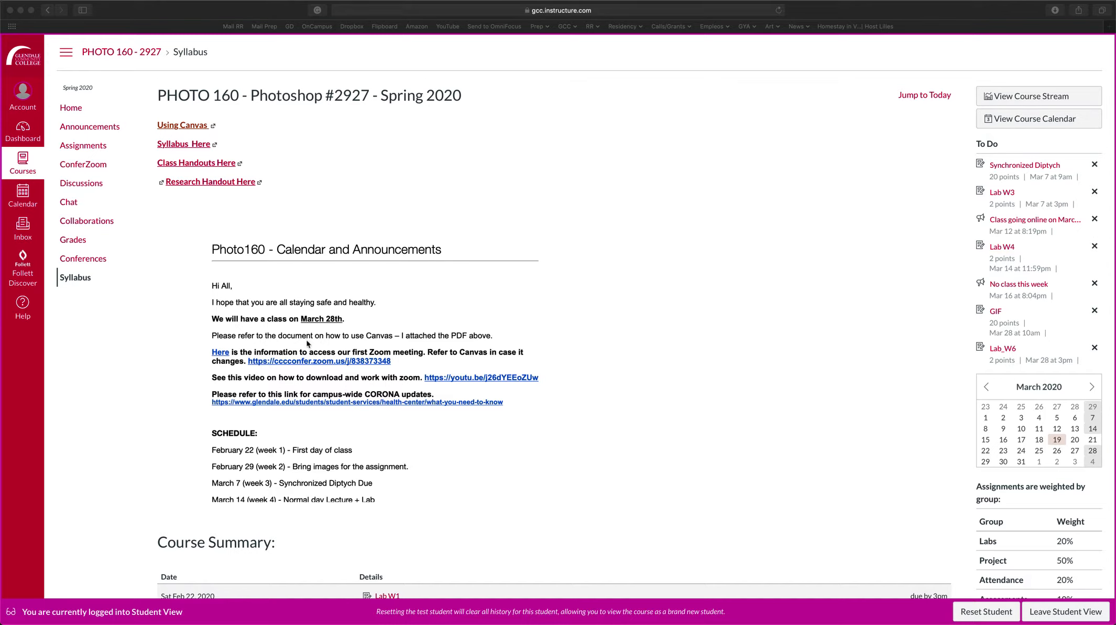
{"action": "scroll", "scroll_direction": "down", "scroll_amount": 3}
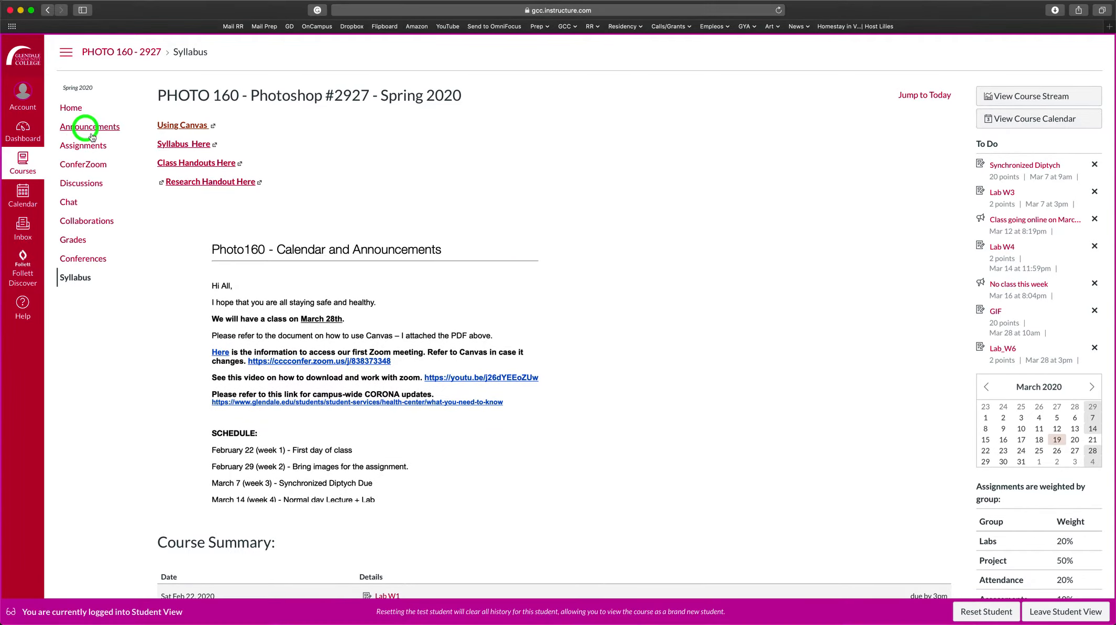
{"action": "left_click", "coordinate": [90, 126]}
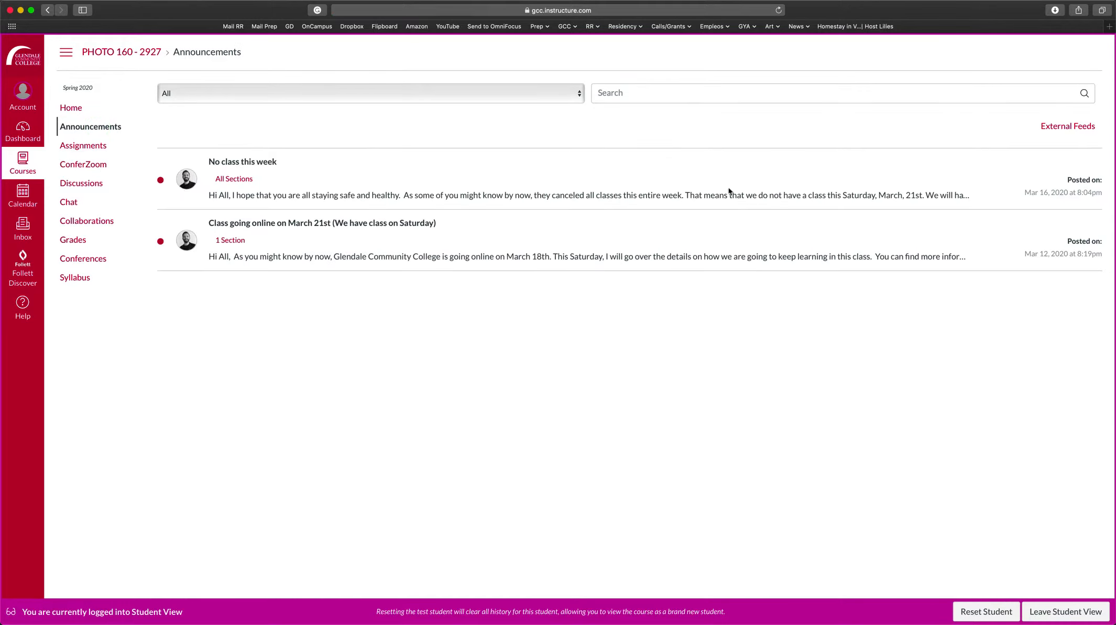
{"action": "mouse_move", "coordinate": [234, 179]}
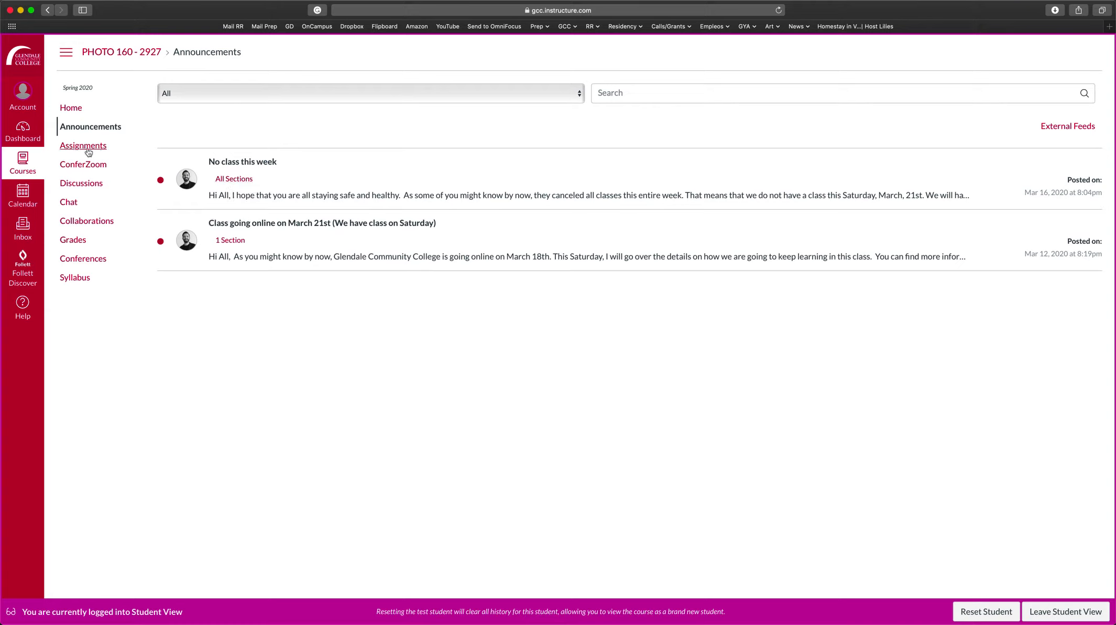
{"action": "mouse_move", "coordinate": [83, 145]}
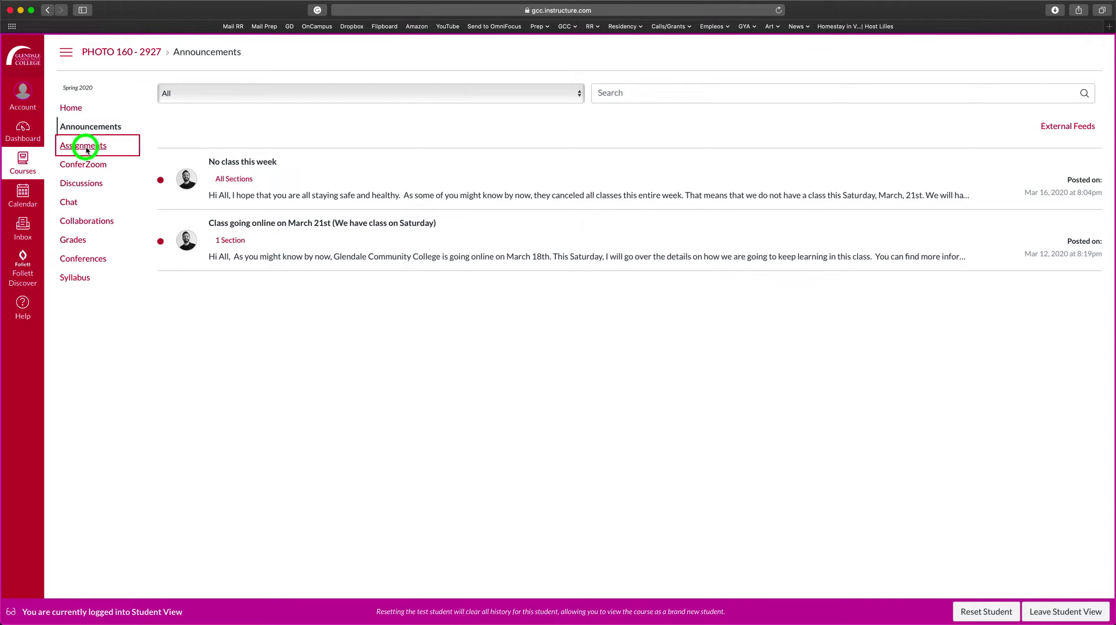
Open the course Assignments list and look through upcoming items such as GIF and Lab_W6
{"action": "left_click", "coordinate": [83, 145]}
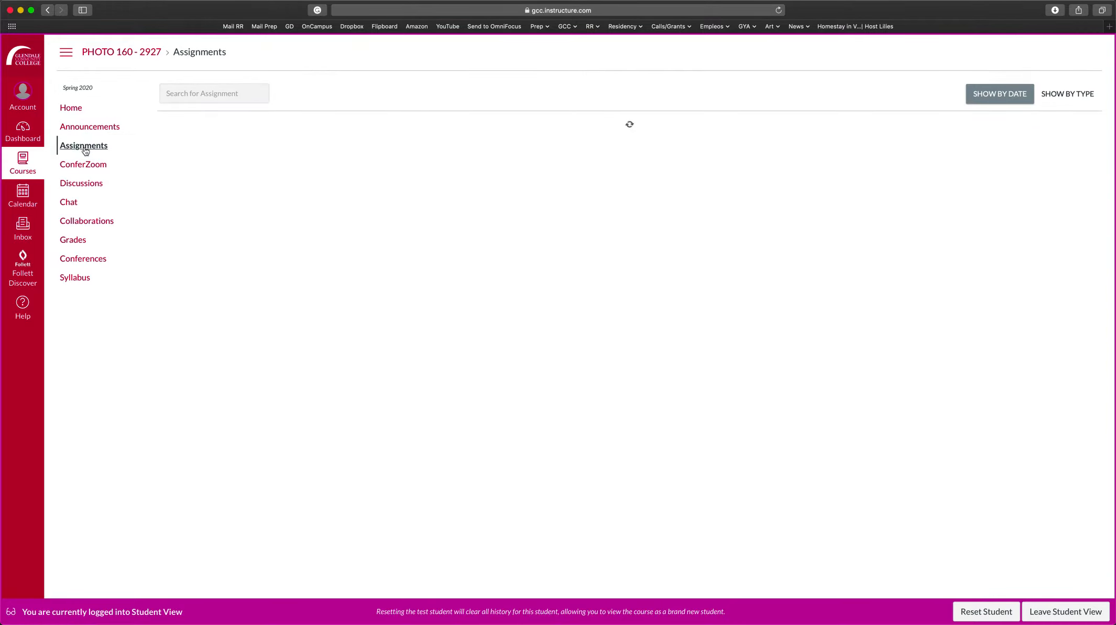
{"action": "left_click", "coordinate": [82, 146]}
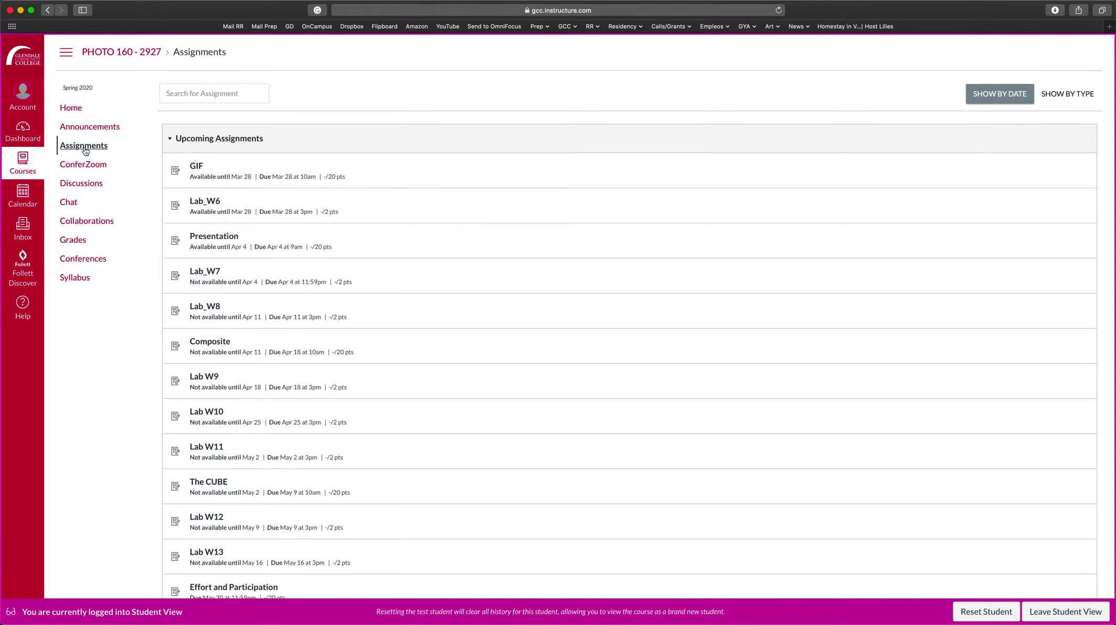
{"action": "mouse_move", "coordinate": [88, 137]}
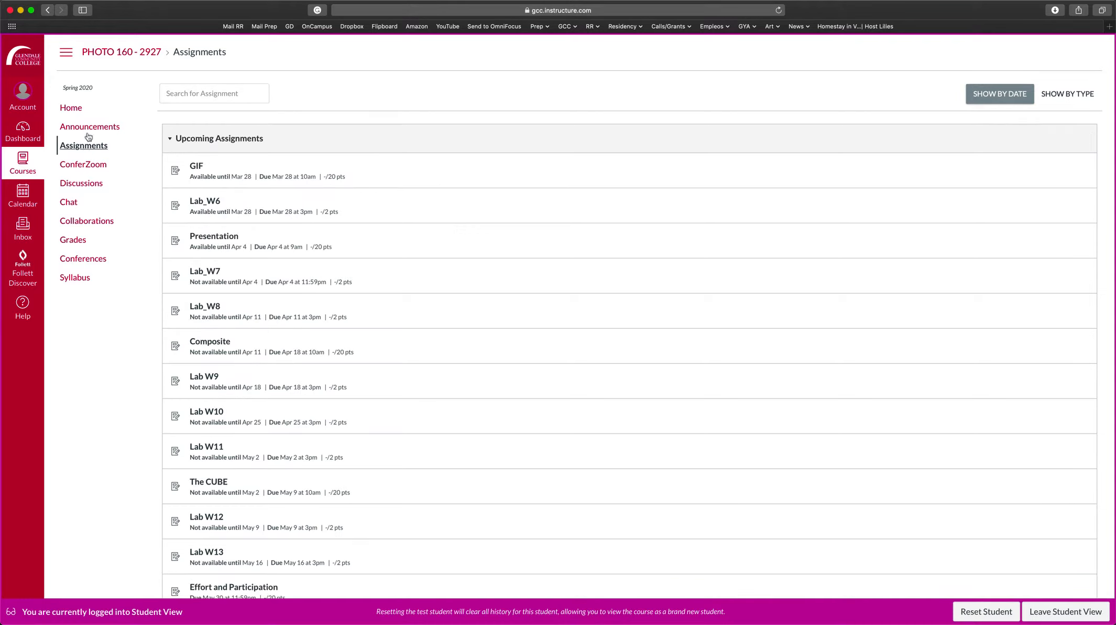
{"action": "mouse_move", "coordinate": [83, 145]}
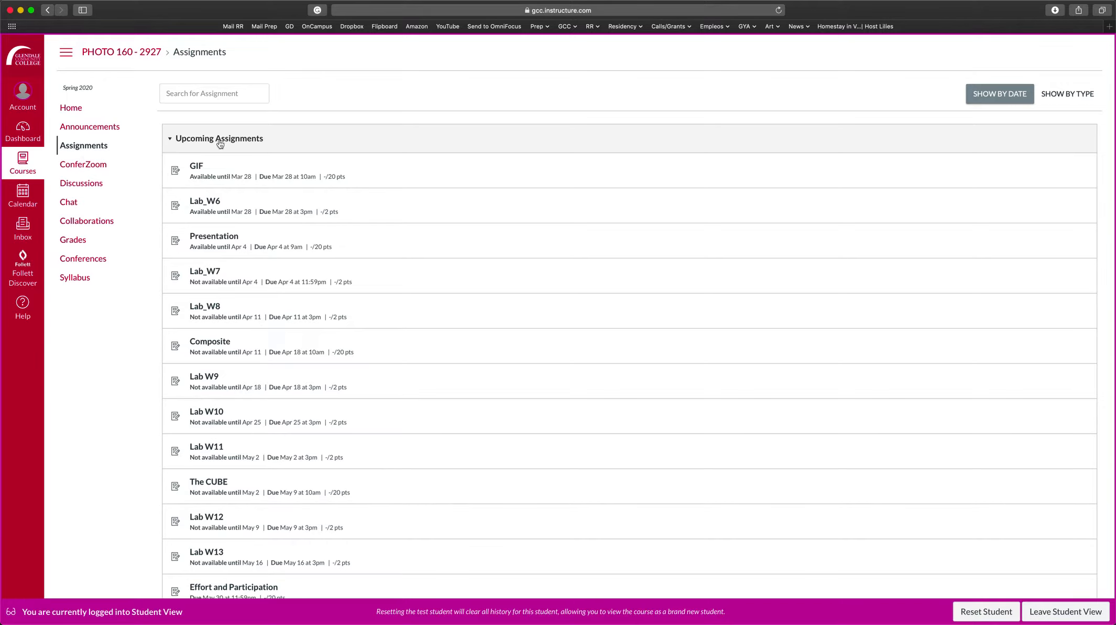
{"action": "scroll", "scroll_direction": "down", "scroll_amount": 3}
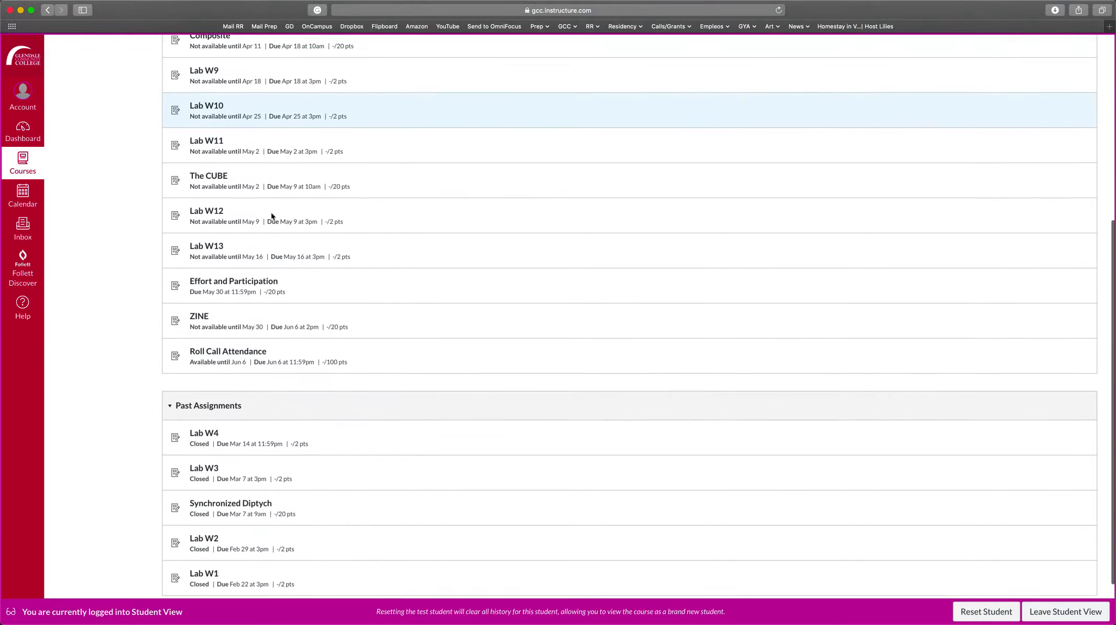
{"action": "scroll", "scroll_direction": "down", "scroll_amount": 3}
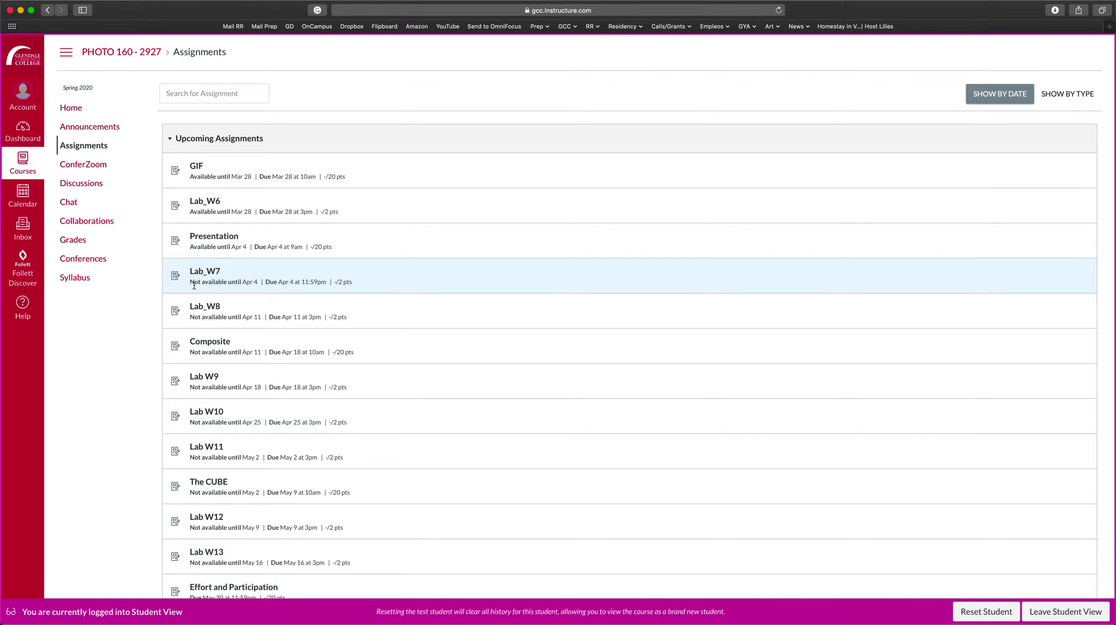
{"action": "mouse_move", "coordinate": [250, 285]}
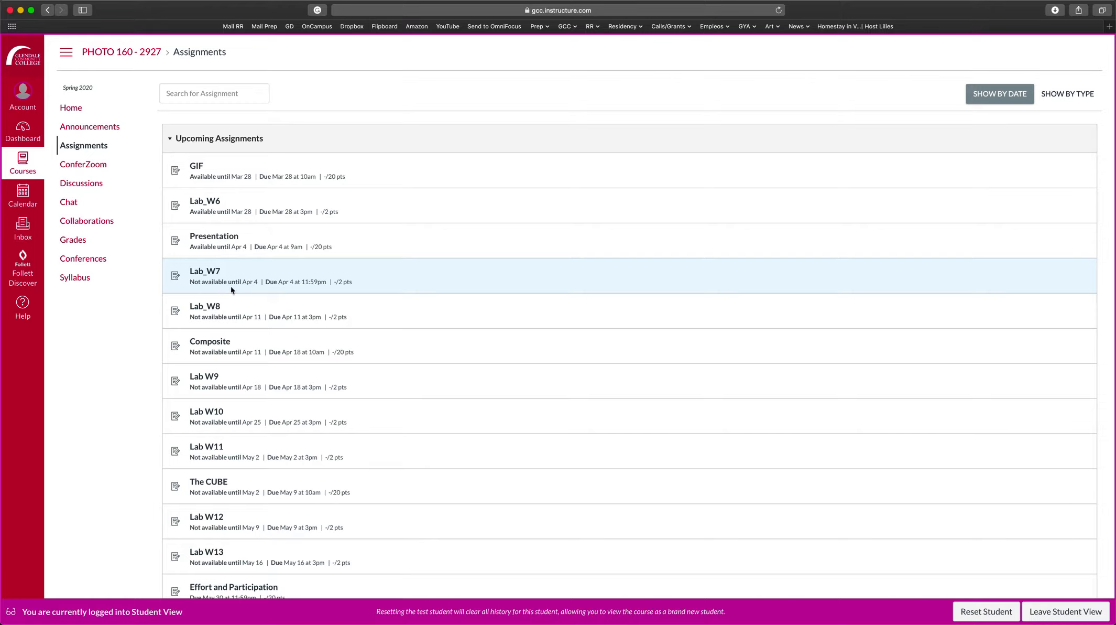
{"action": "mouse_move", "coordinate": [204, 271]}
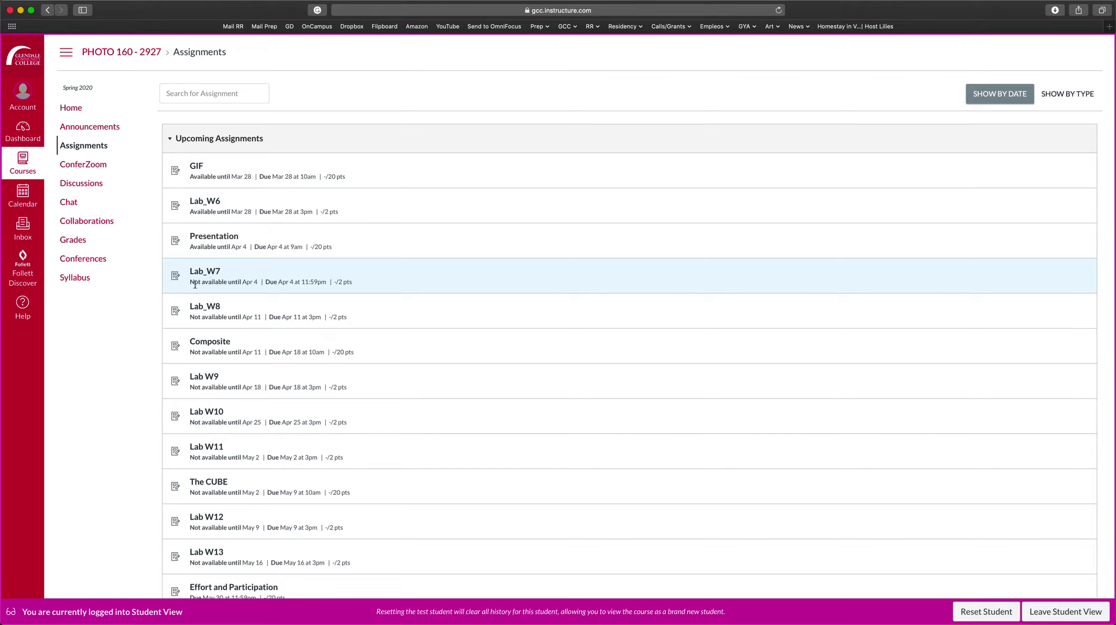
{"action": "mouse_move", "coordinate": [193, 283]}
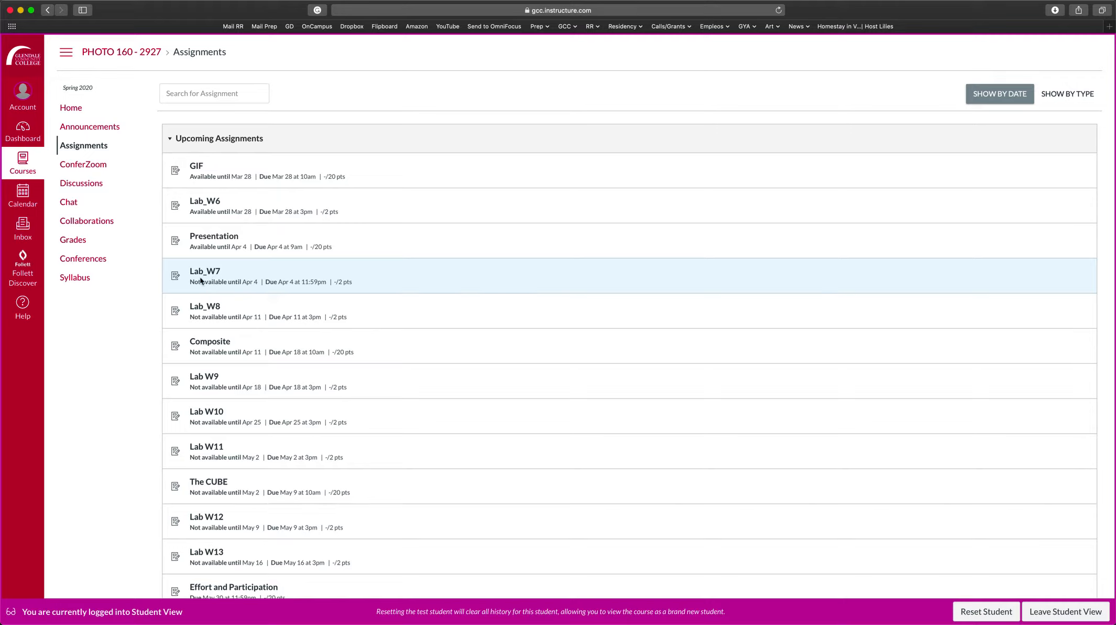
{"action": "mouse_move", "coordinate": [212, 279]}
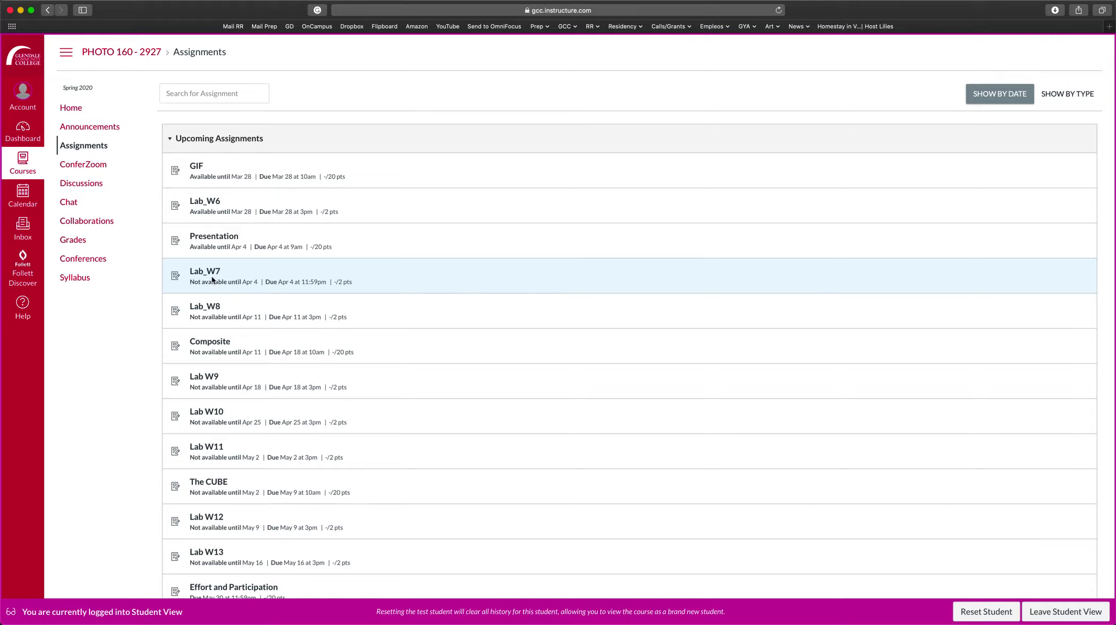
{"action": "mouse_move", "coordinate": [196, 170]}
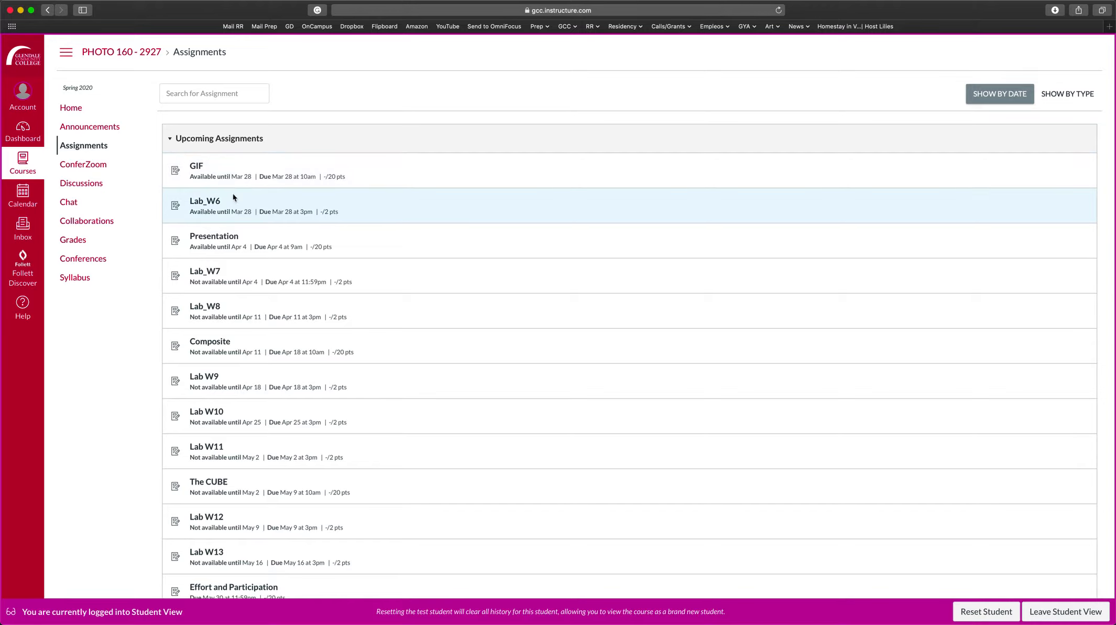
{"action": "mouse_move", "coordinate": [177, 183]}
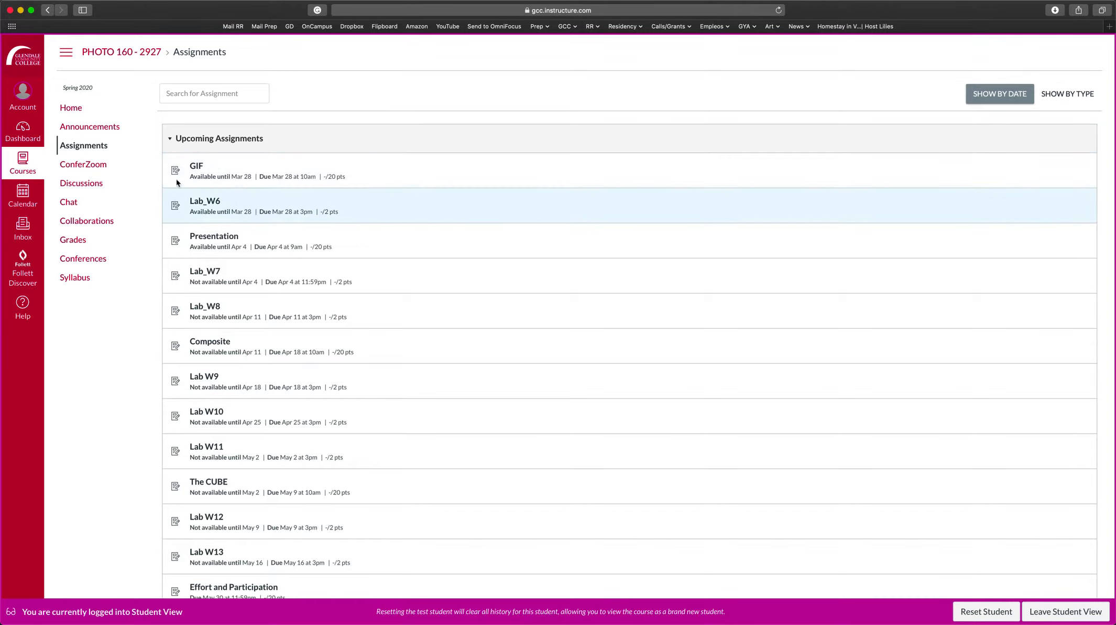
{"action": "mouse_move", "coordinate": [222, 185]}
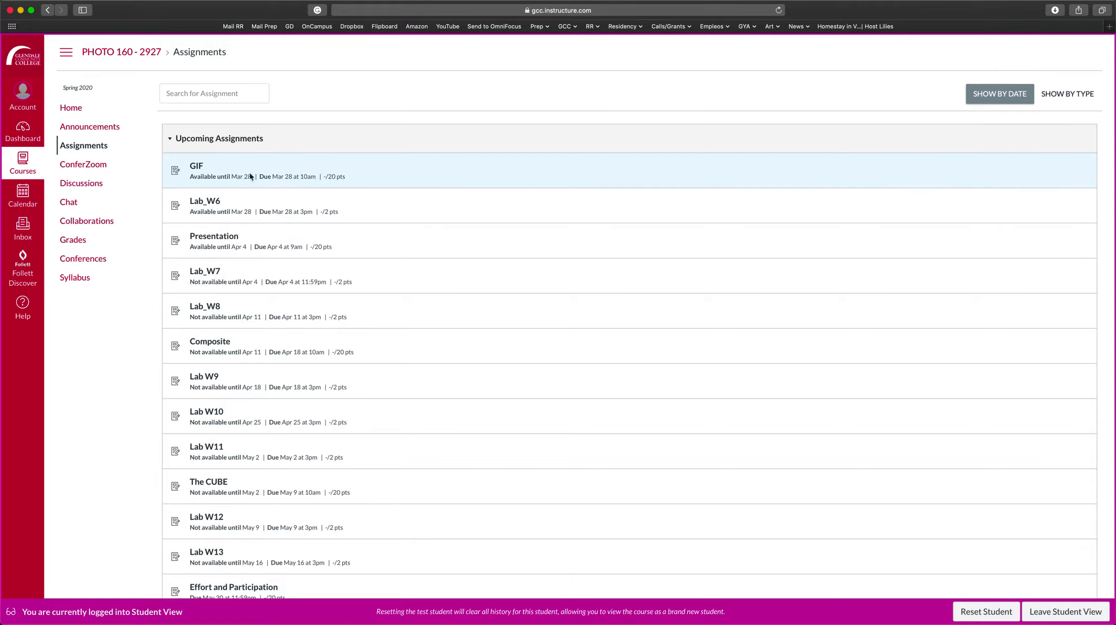
{"action": "mouse_move", "coordinate": [308, 177]}
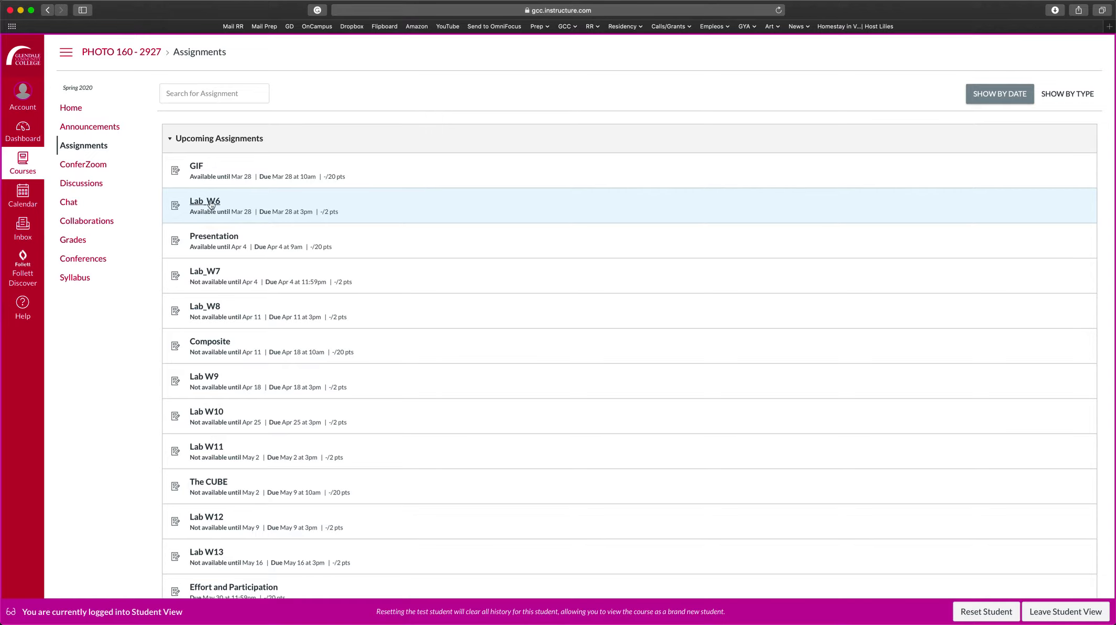
{"action": "left_click", "coordinate": [204, 200]}
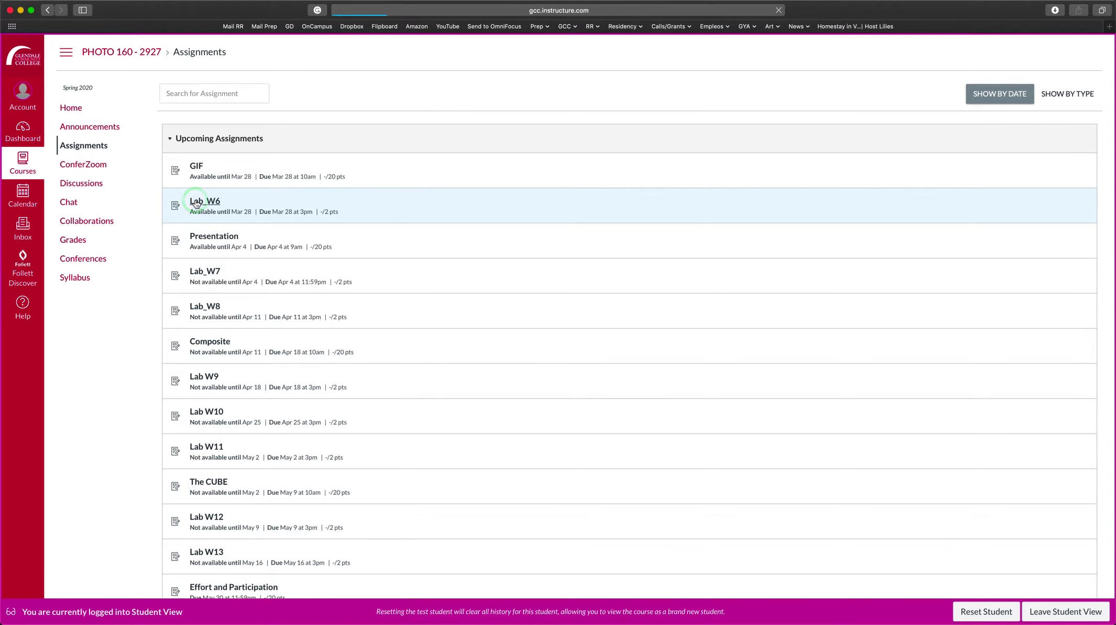
{"action": "left_click", "coordinate": [205, 200]}
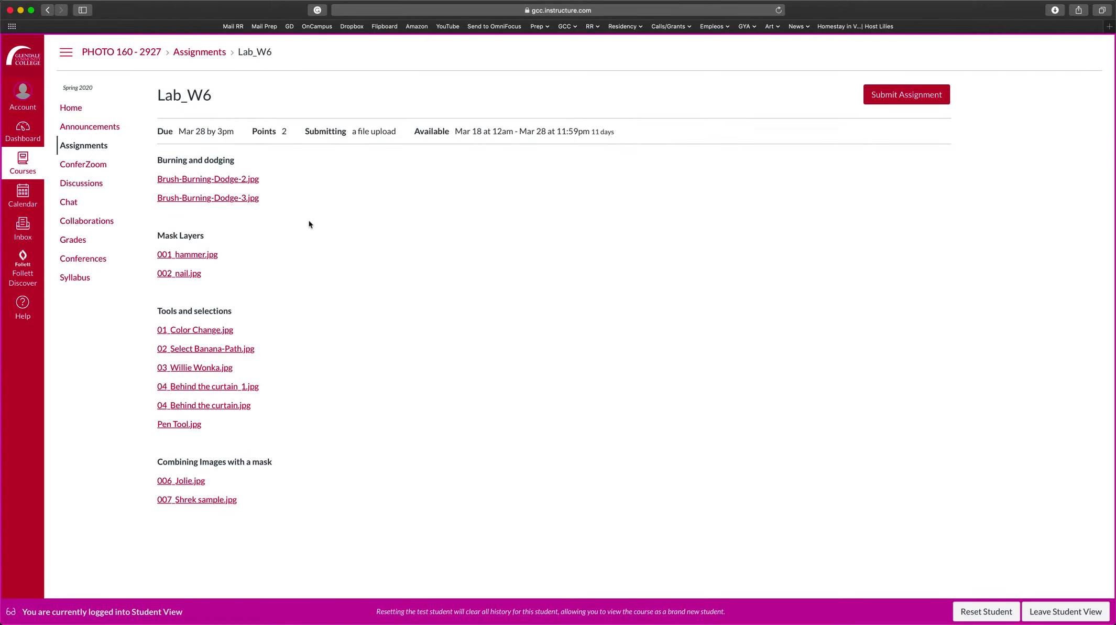
{"action": "mouse_move", "coordinate": [279, 203]}
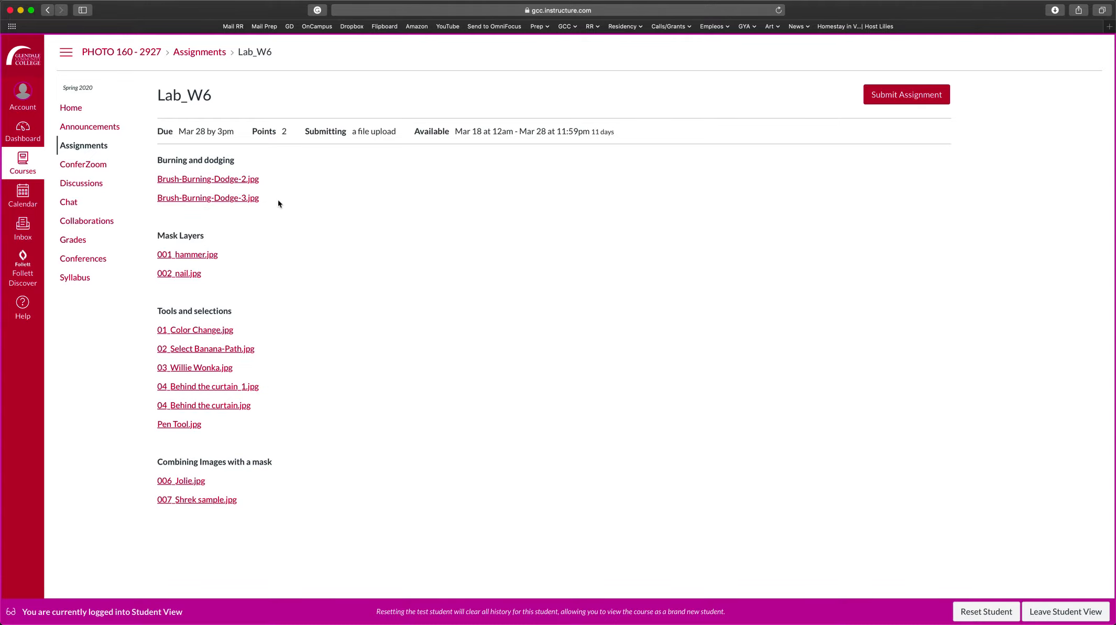
{"action": "mouse_move", "coordinate": [248, 205]}
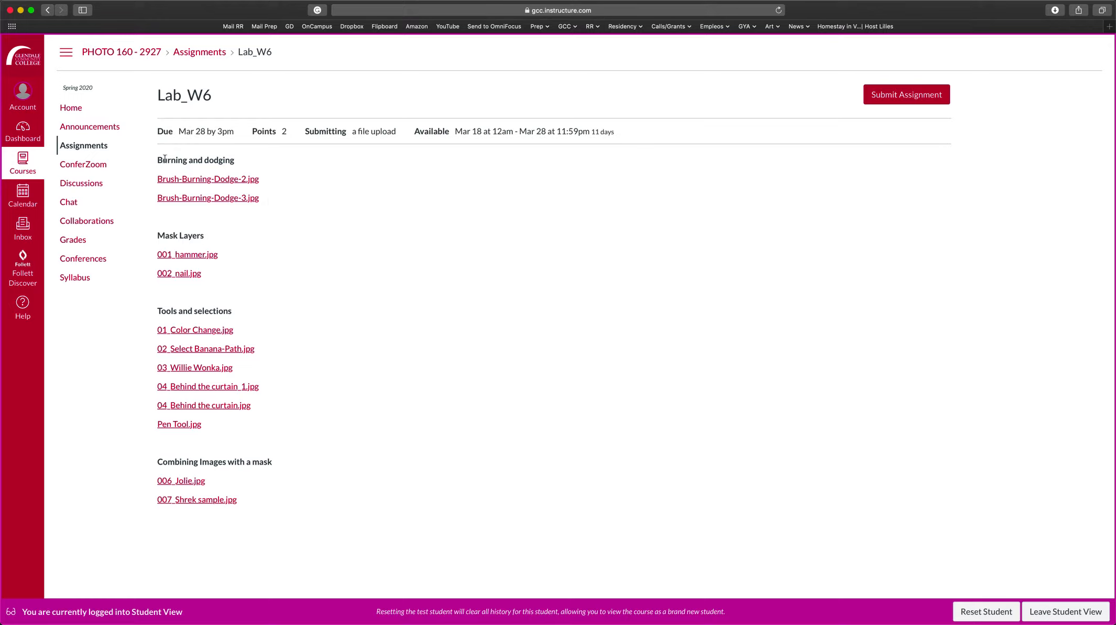
{"action": "mouse_move", "coordinate": [179, 171]}
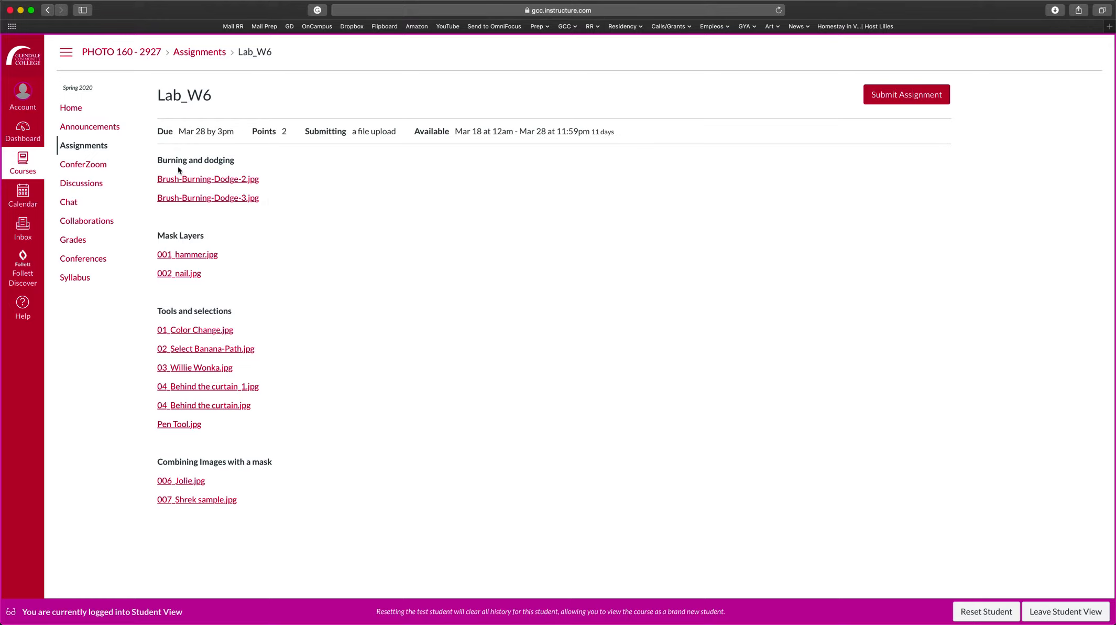
{"action": "mouse_move", "coordinate": [194, 183]}
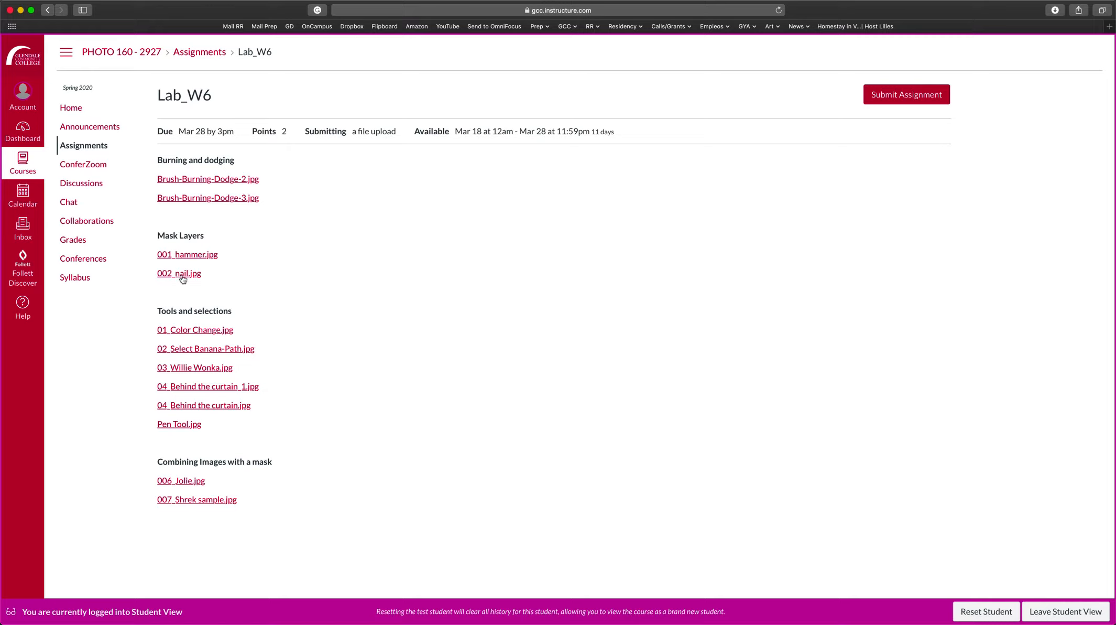
{"action": "mouse_move", "coordinate": [191, 387]}
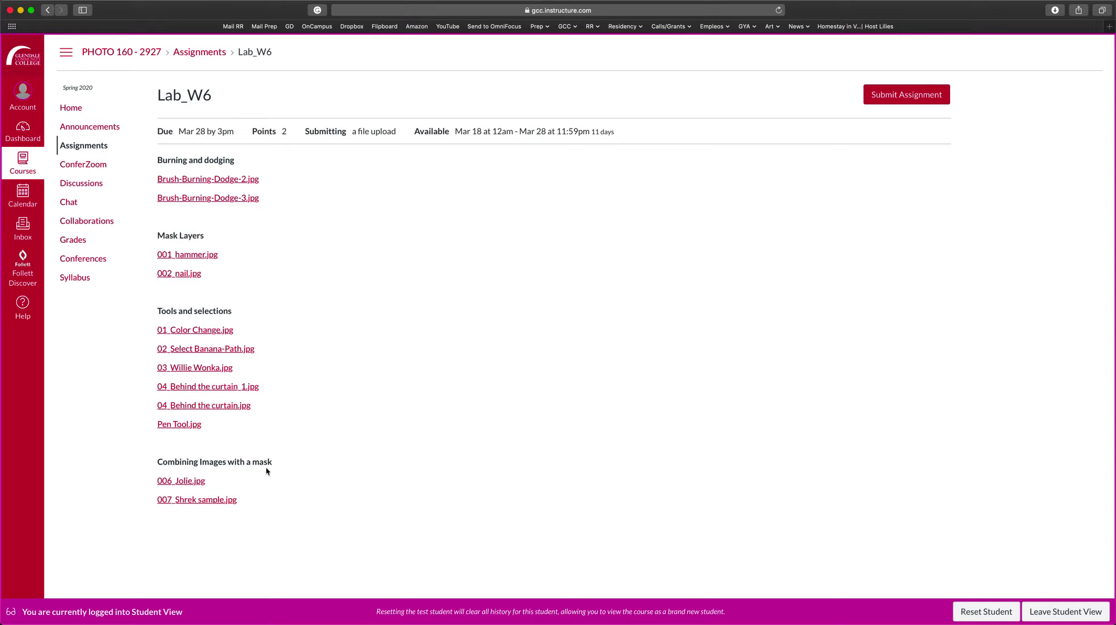
{"action": "mouse_move", "coordinate": [219, 228]}
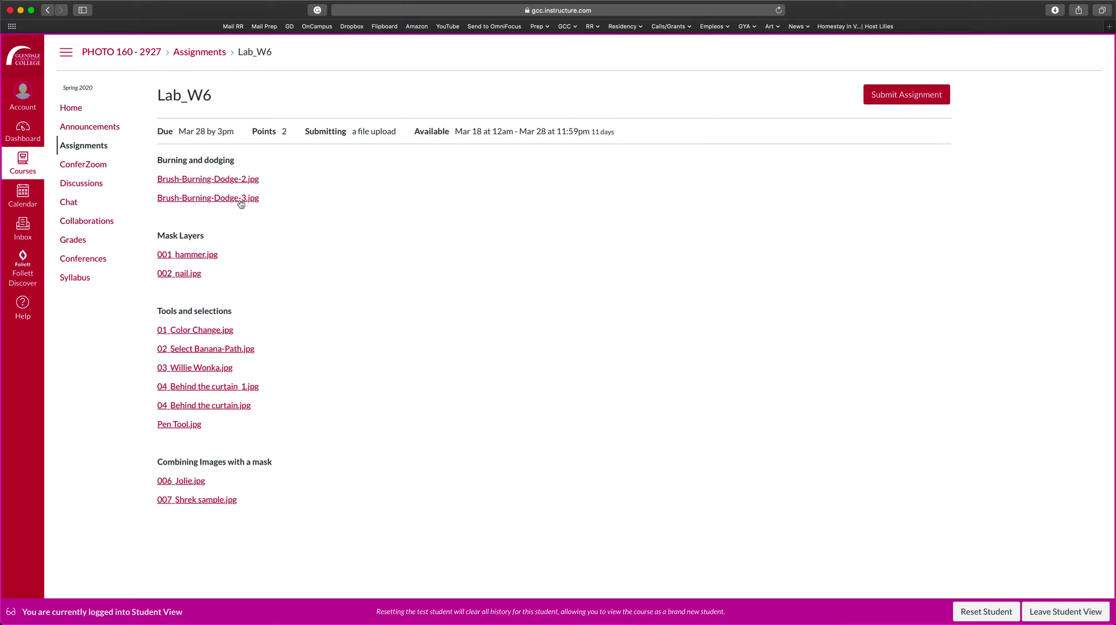
{"action": "mouse_move", "coordinate": [210, 184]}
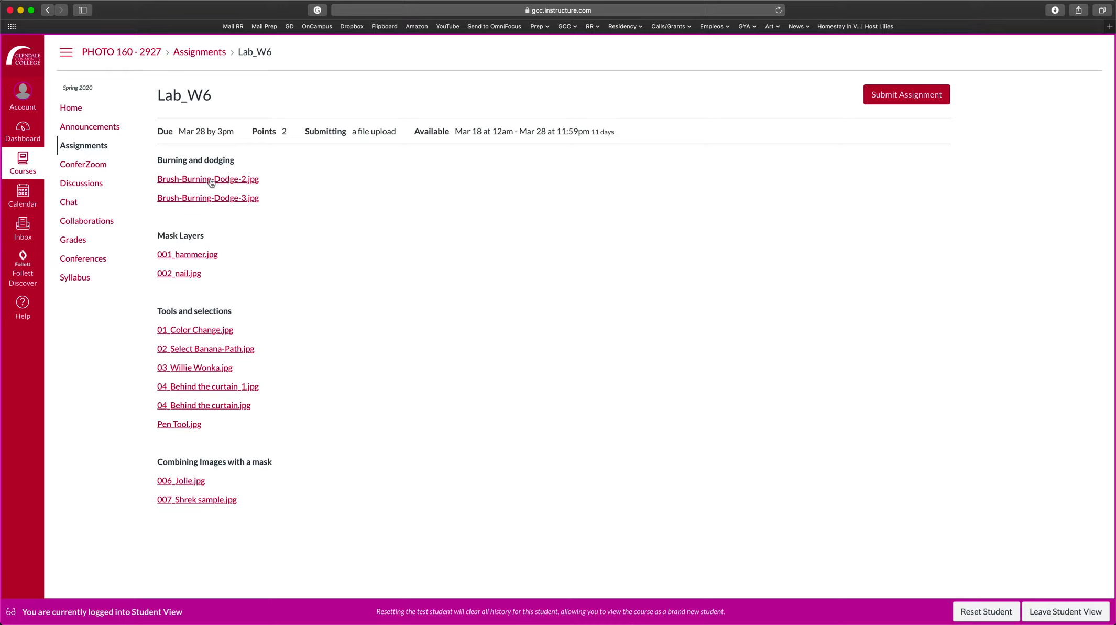
{"action": "left_click", "coordinate": [208, 178]}
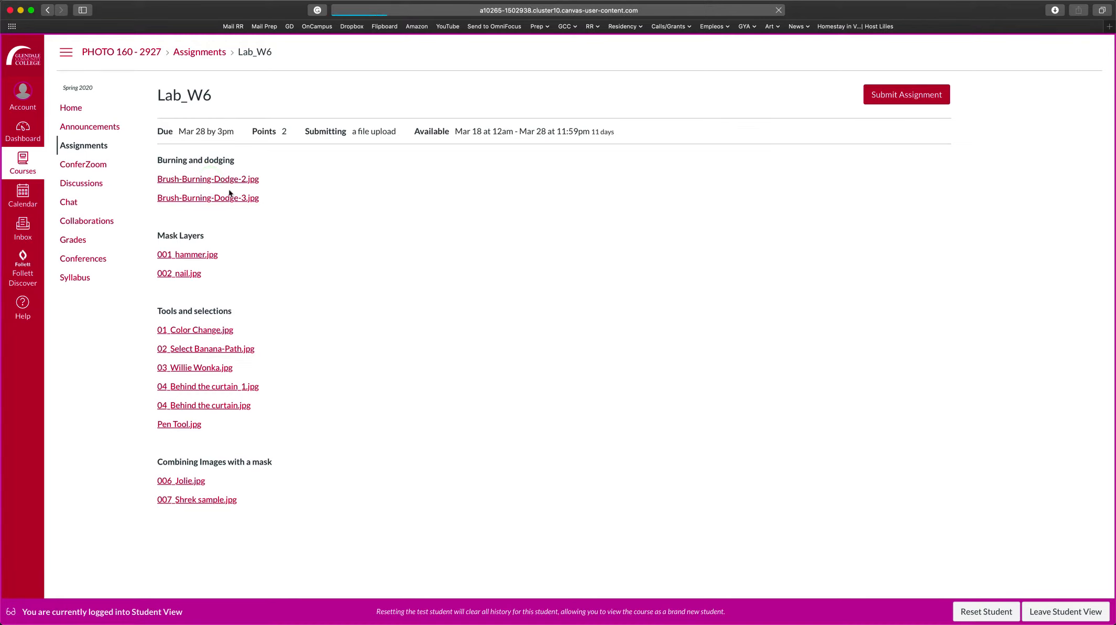
{"action": "left_click", "coordinate": [208, 178]}
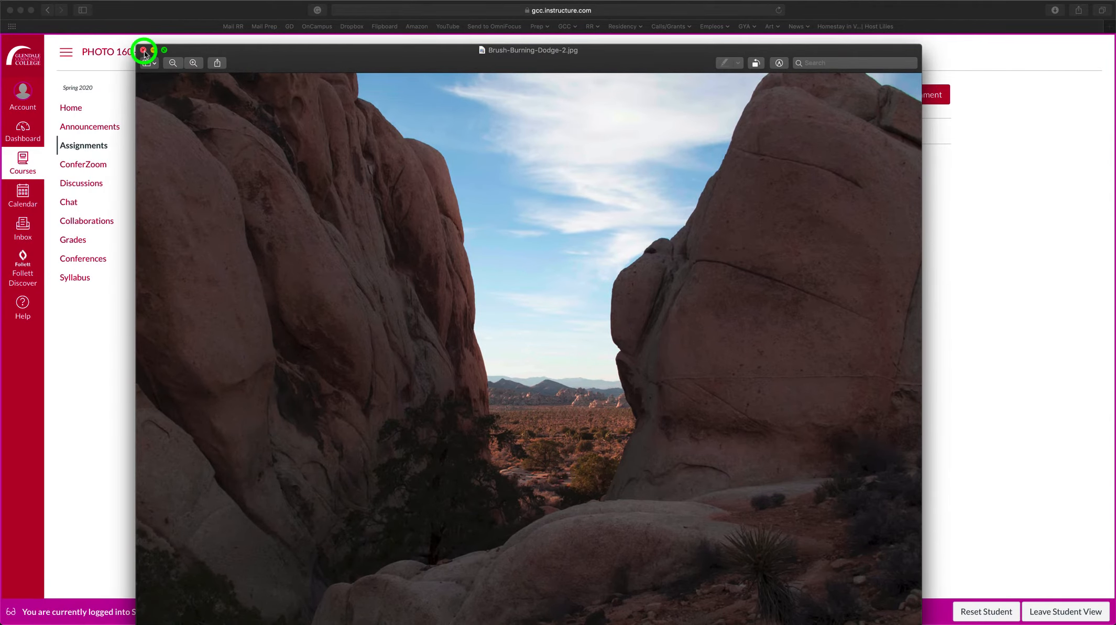
{"action": "left_click", "coordinate": [144, 52]}
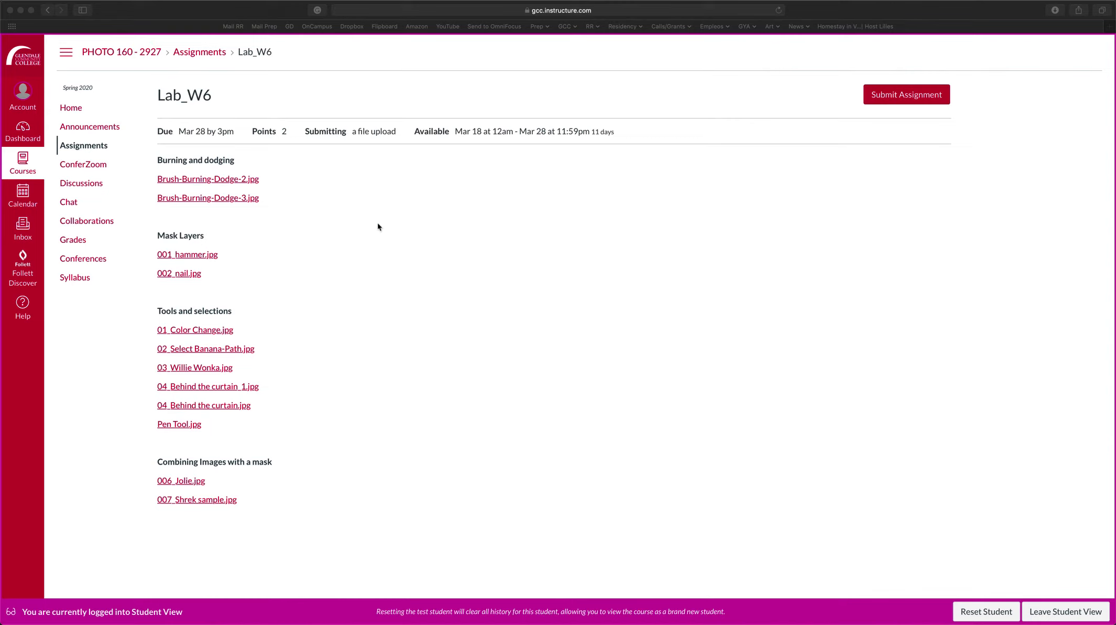
{"action": "mouse_move", "coordinate": [211, 506]}
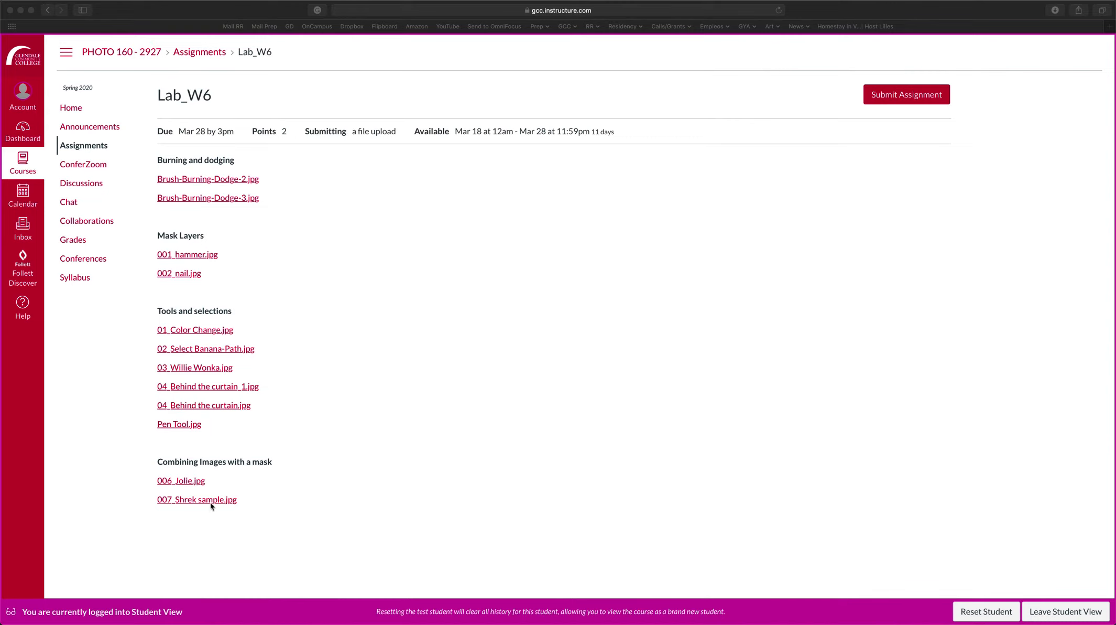
{"action": "mouse_move", "coordinate": [319, 285]}
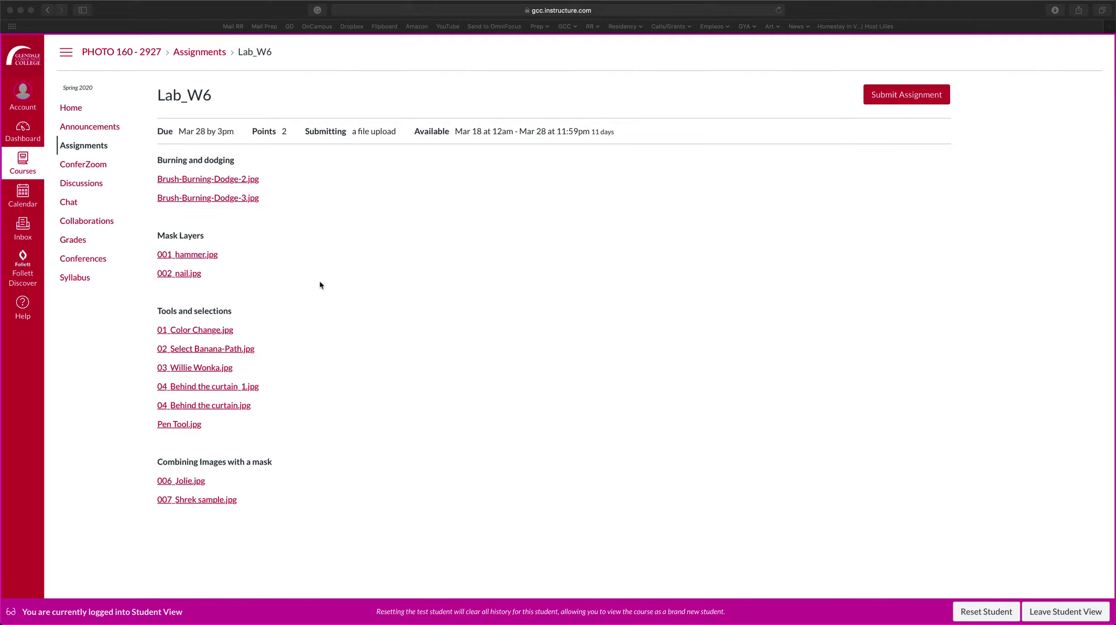
{"action": "mouse_move", "coordinate": [323, 267]}
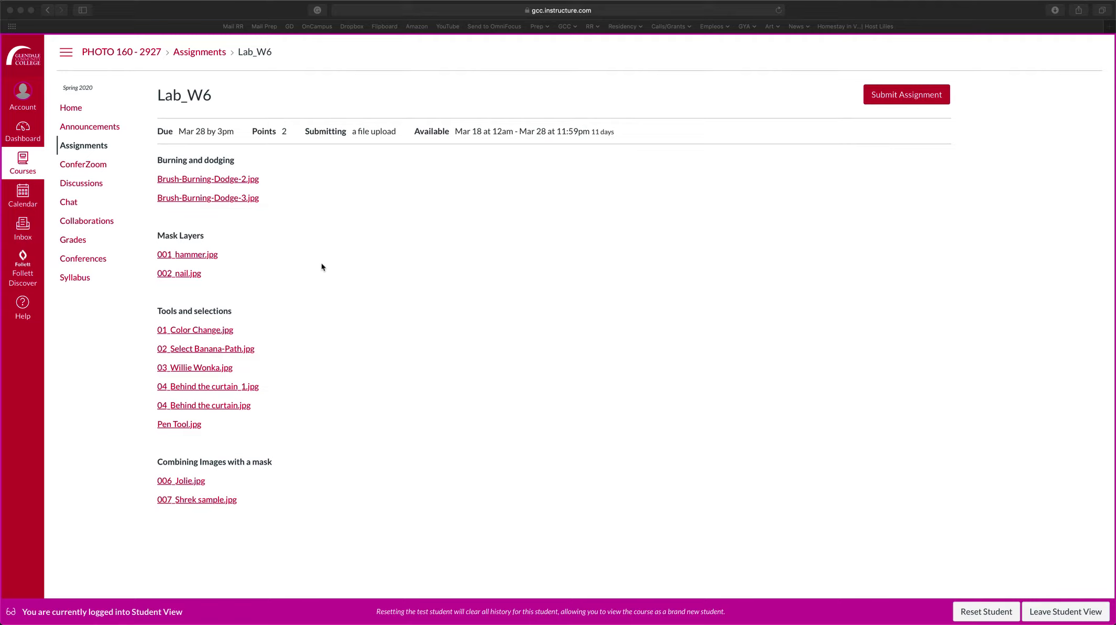
{"action": "mouse_move", "coordinate": [316, 202]}
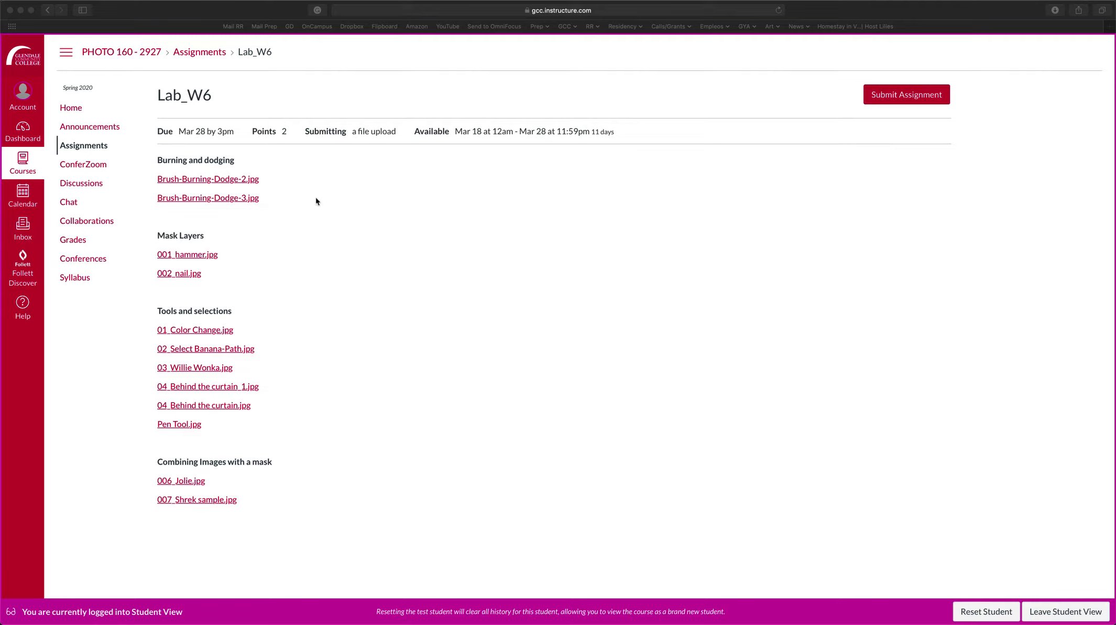
{"action": "mouse_move", "coordinate": [237, 235]}
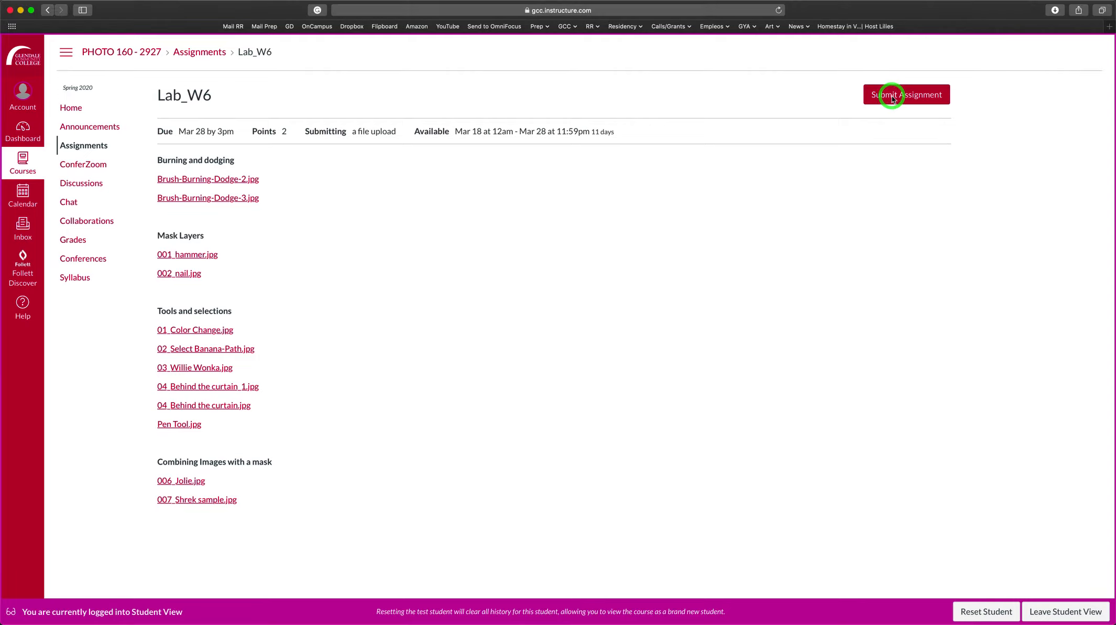
Start a Lab_W6 submission, try the Google Drive option, then return to File Upload
{"action": "left_click", "coordinate": [907, 94]}
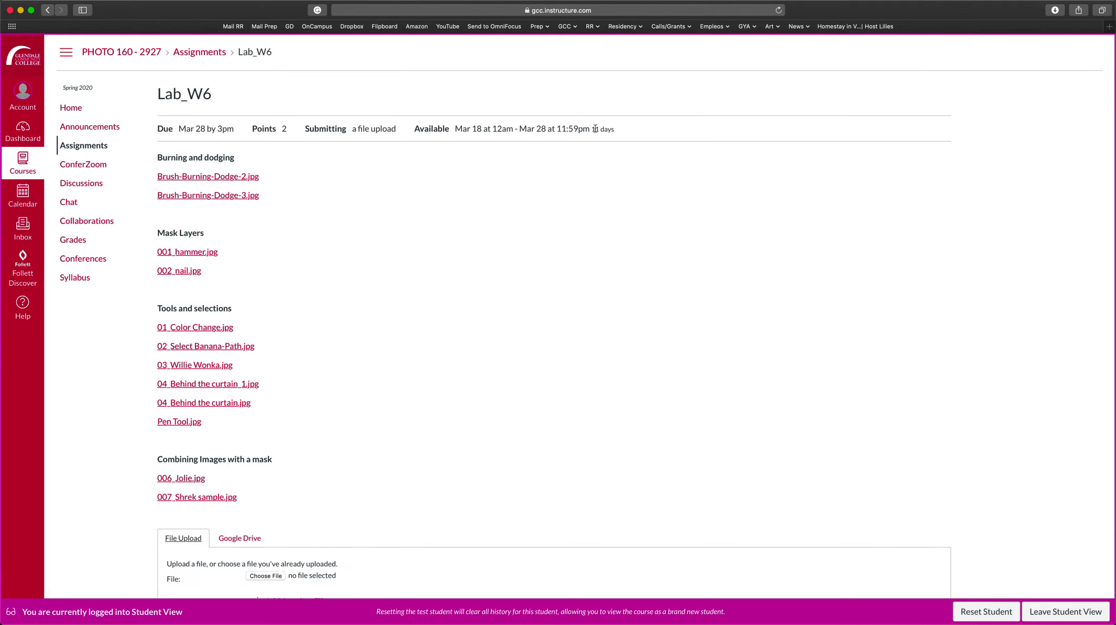
{"action": "scroll", "scroll_direction": "down", "scroll_amount": 3}
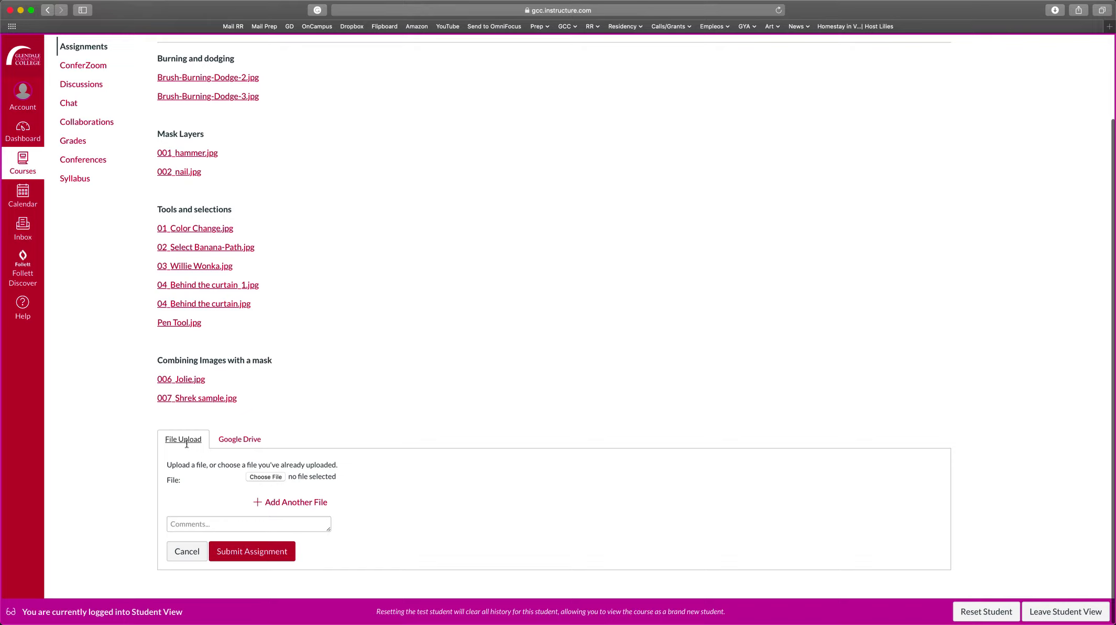
{"action": "mouse_move", "coordinate": [216, 448]}
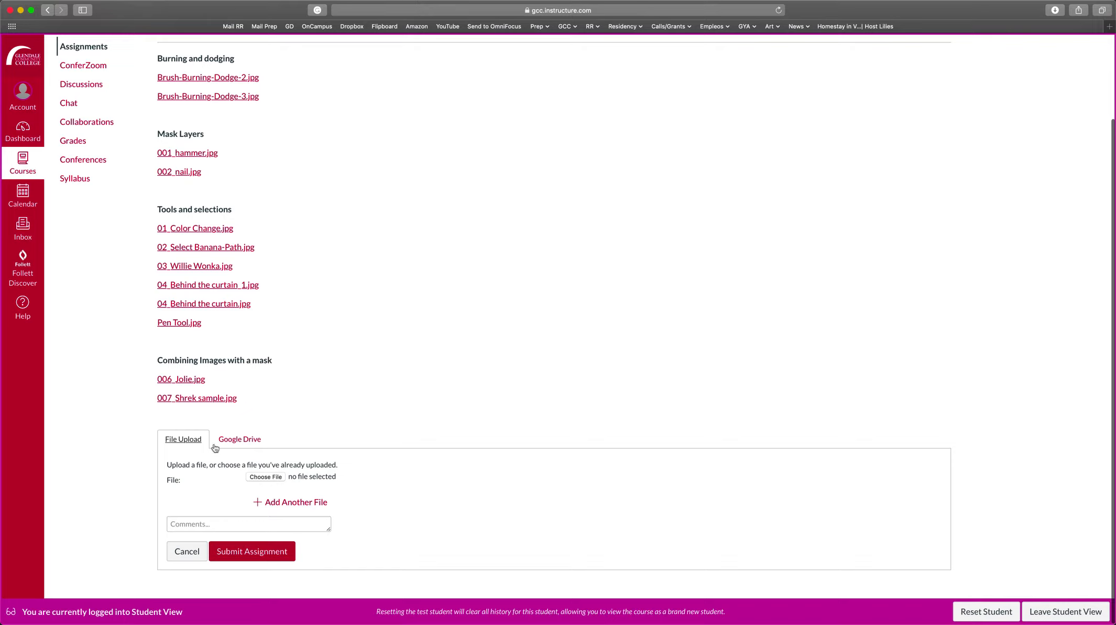
{"action": "left_click", "coordinate": [239, 439]}
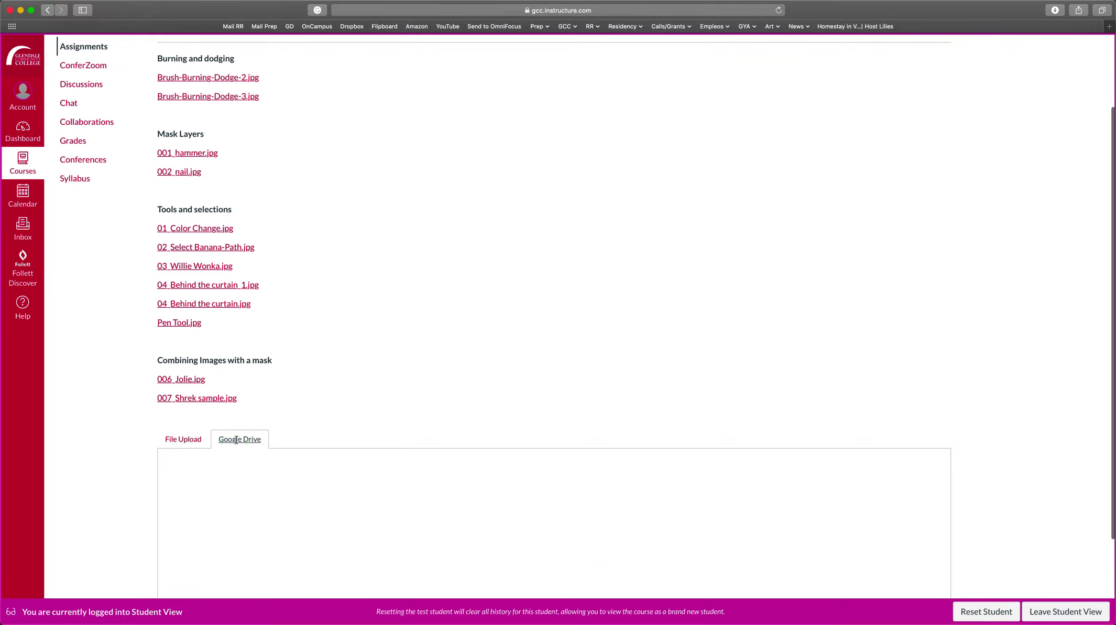
{"action": "left_click", "coordinate": [182, 438]}
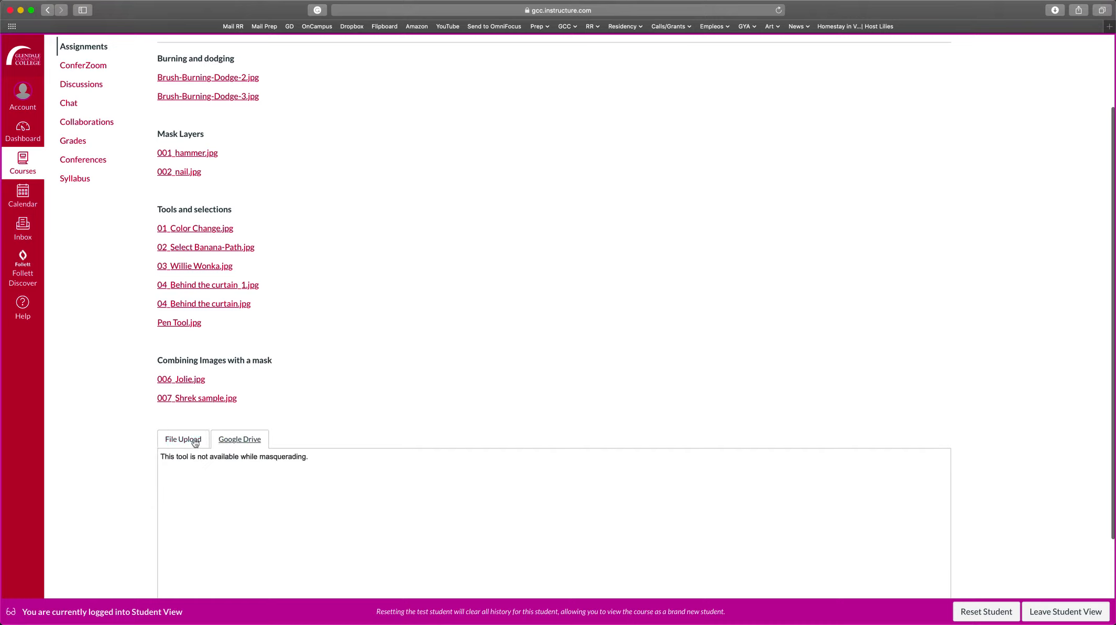
{"action": "left_click", "coordinate": [183, 439]}
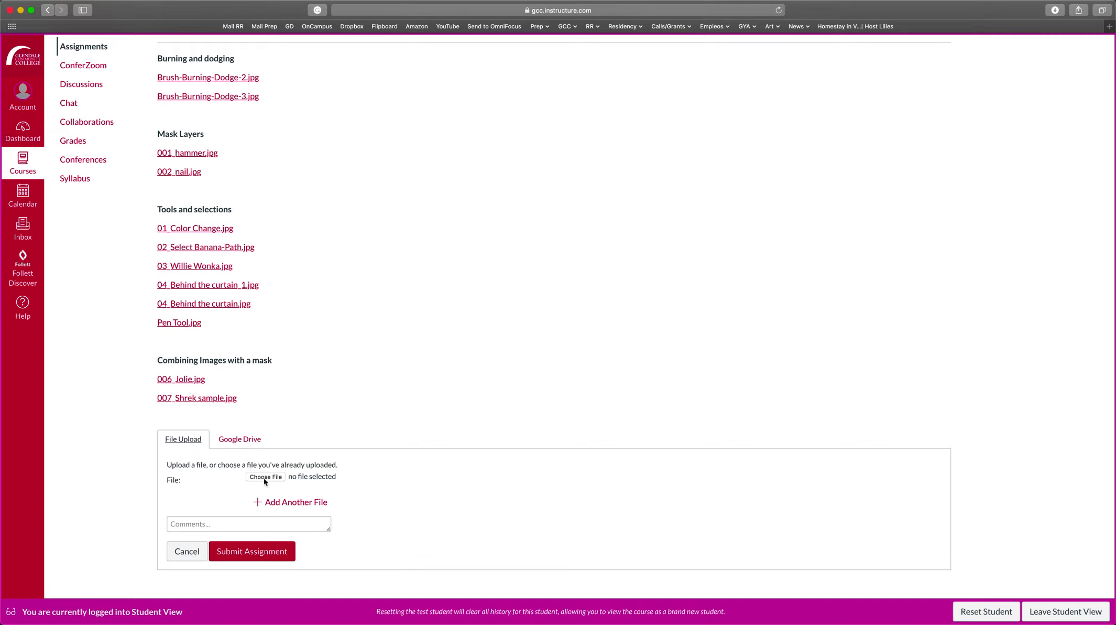
Attach Jessica_RR_01.jpg from the Desktop to Lab_W6 and add more empty file slots
{"action": "left_click", "coordinate": [265, 477]}
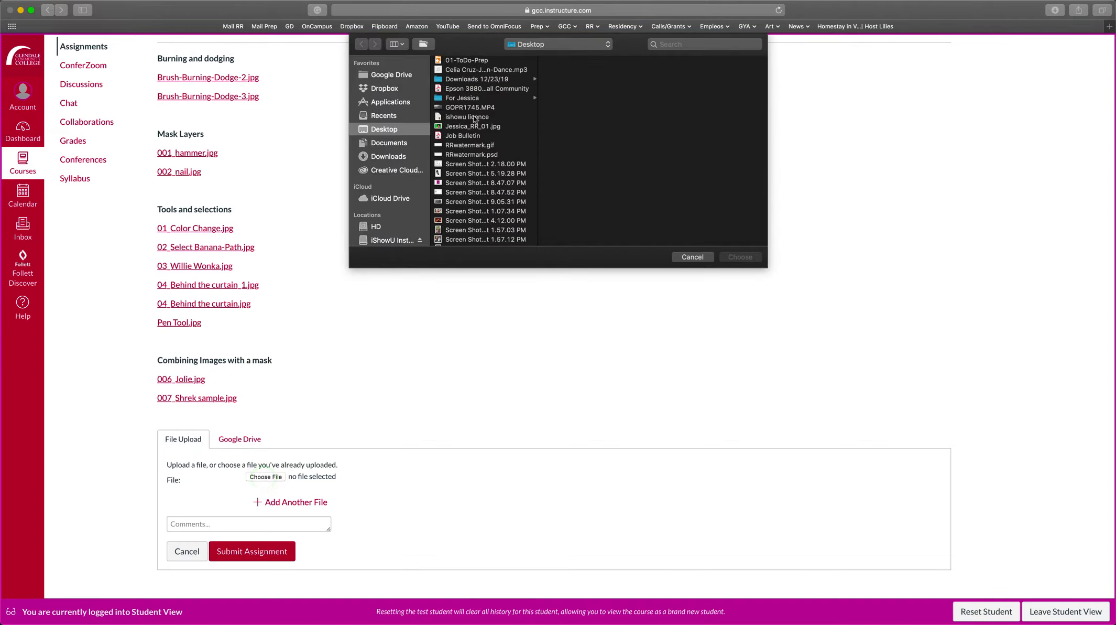
{"action": "left_click", "coordinate": [472, 126]}
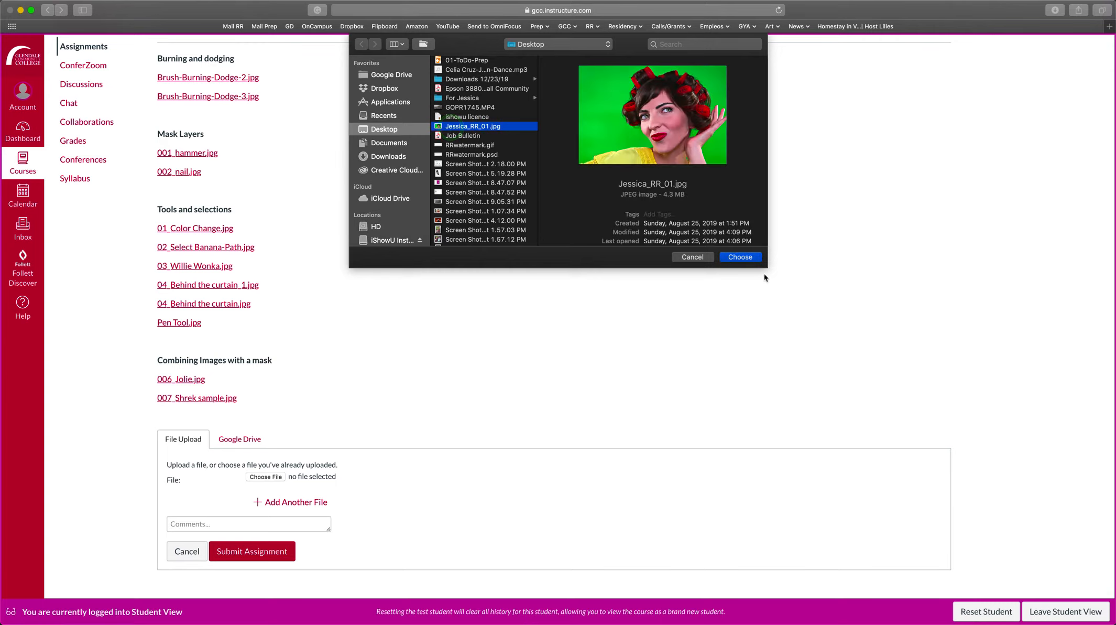
{"action": "left_click", "coordinate": [739, 257]}
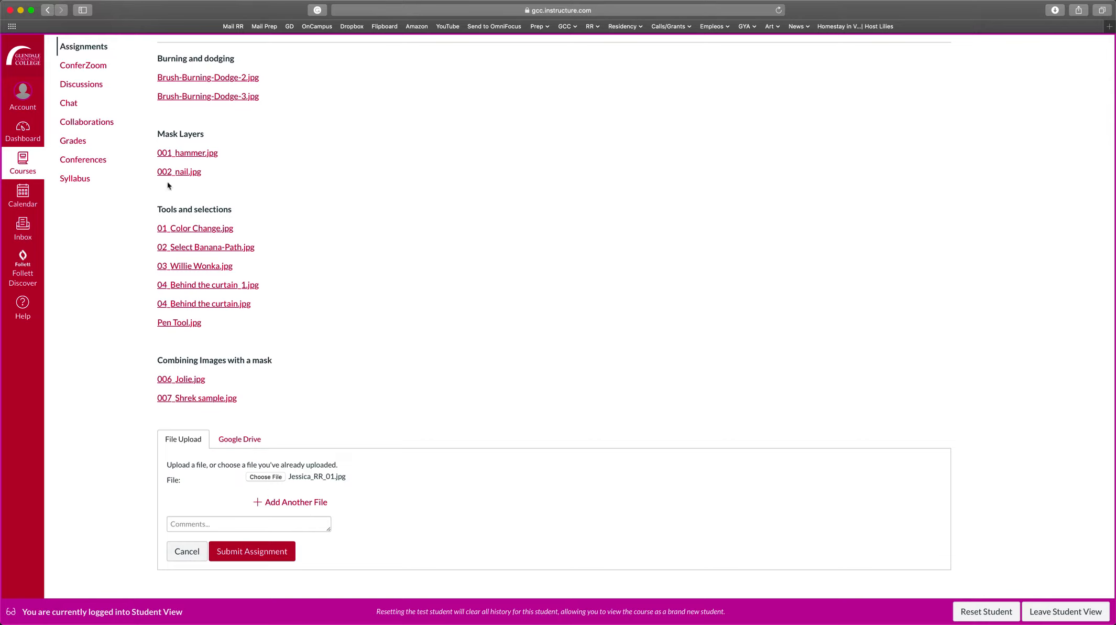
{"action": "mouse_move", "coordinate": [227, 400]}
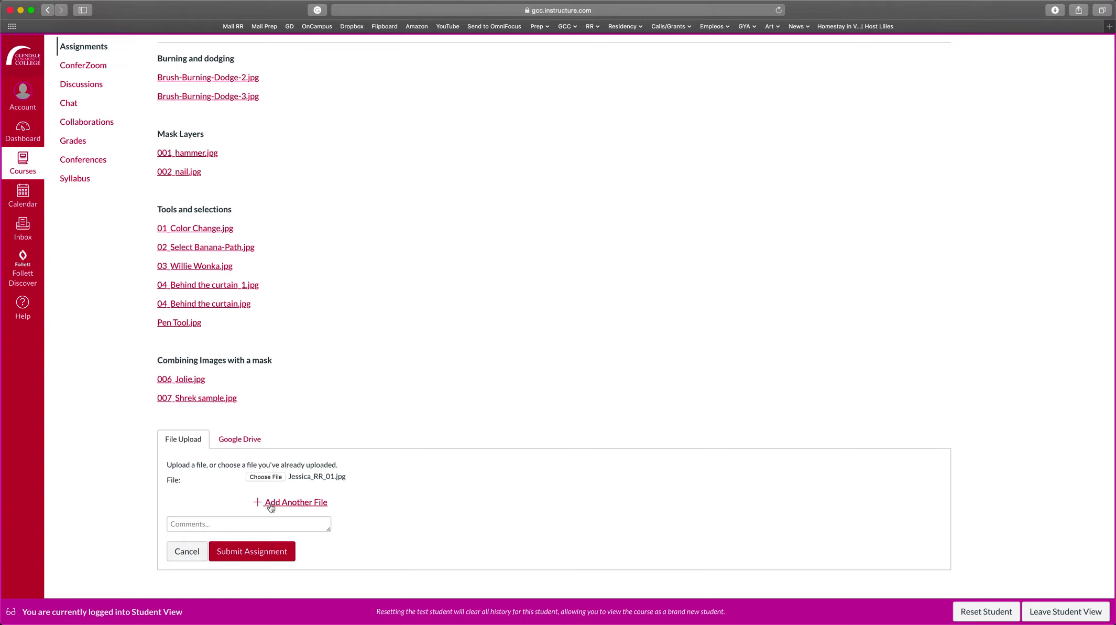
{"action": "mouse_move", "coordinate": [285, 511]}
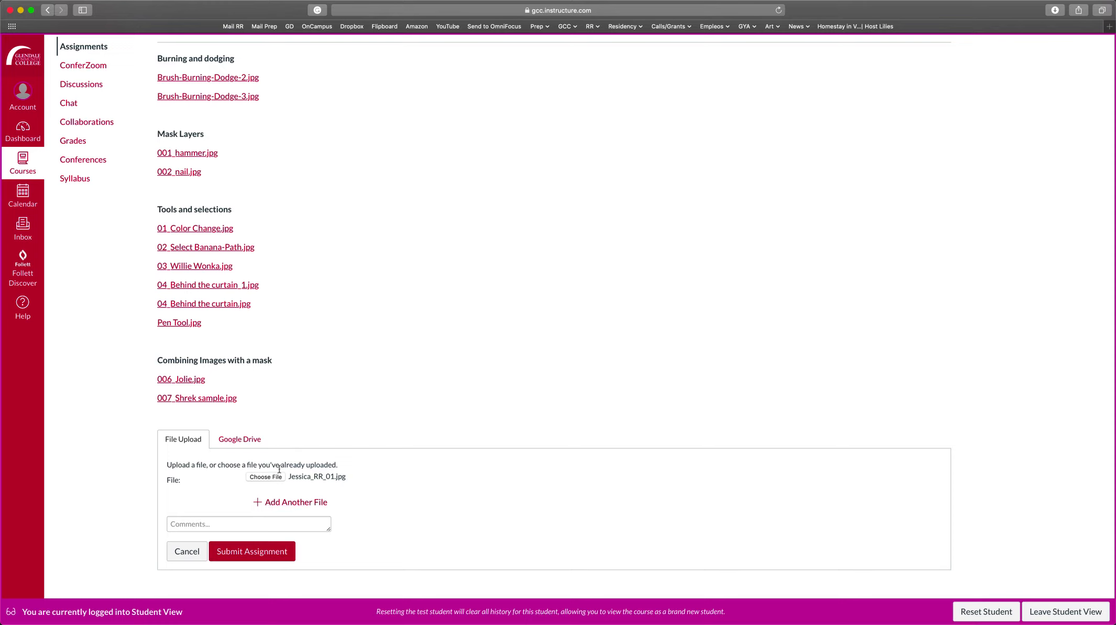
{"action": "left_click", "coordinate": [290, 501]}
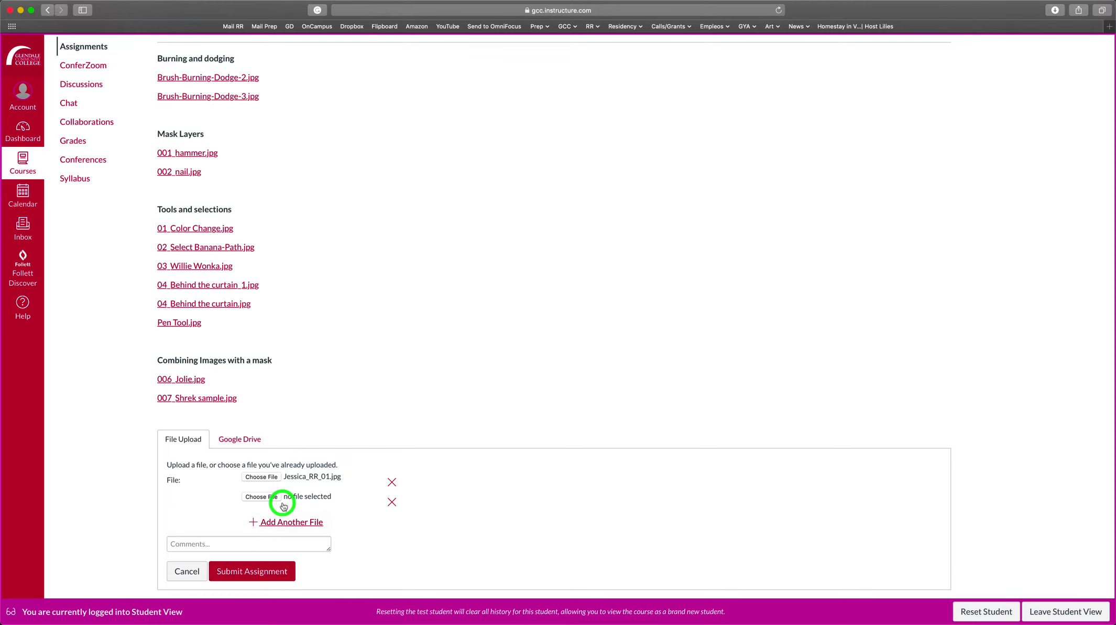
{"action": "left_click", "coordinate": [285, 521]}
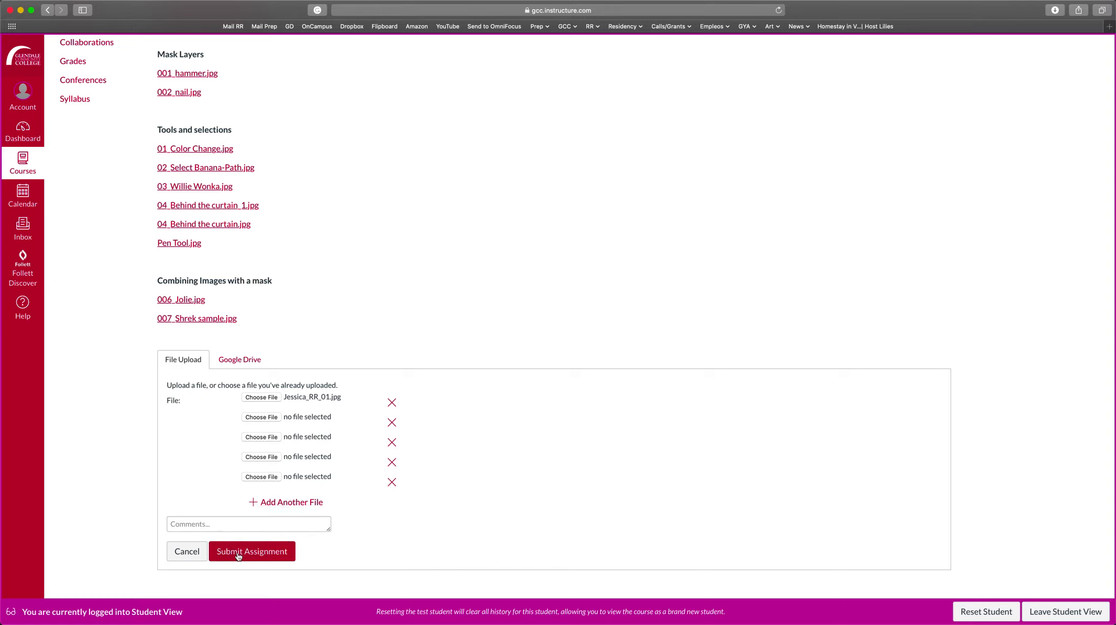
{"action": "left_click", "coordinate": [252, 551]}
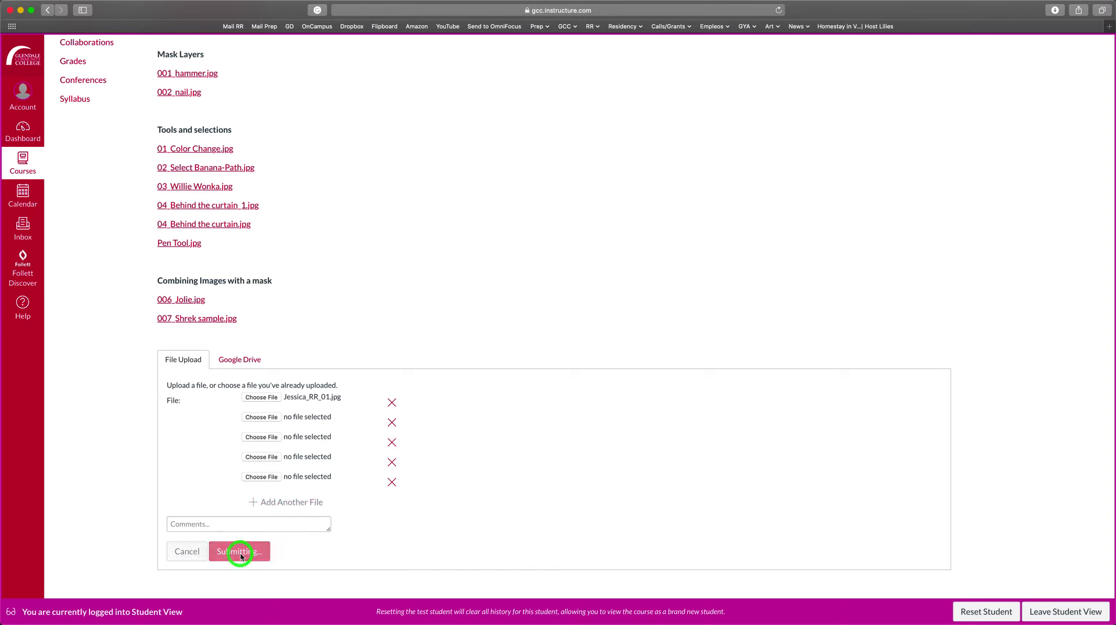
{"action": "left_click", "coordinate": [239, 550]}
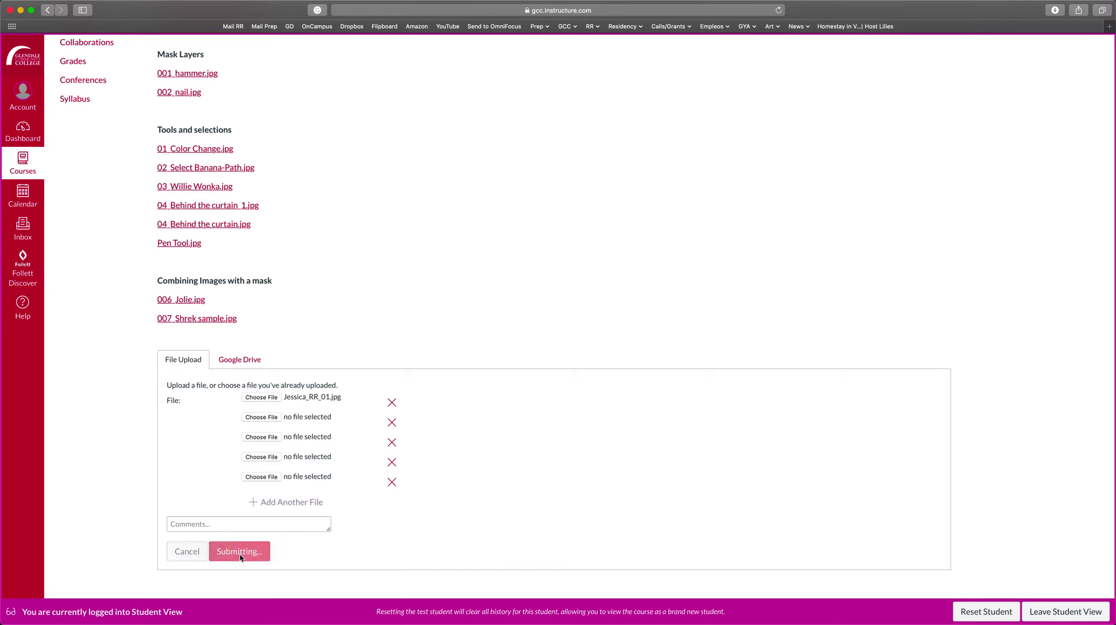
{"action": "left_click", "coordinate": [239, 550]}
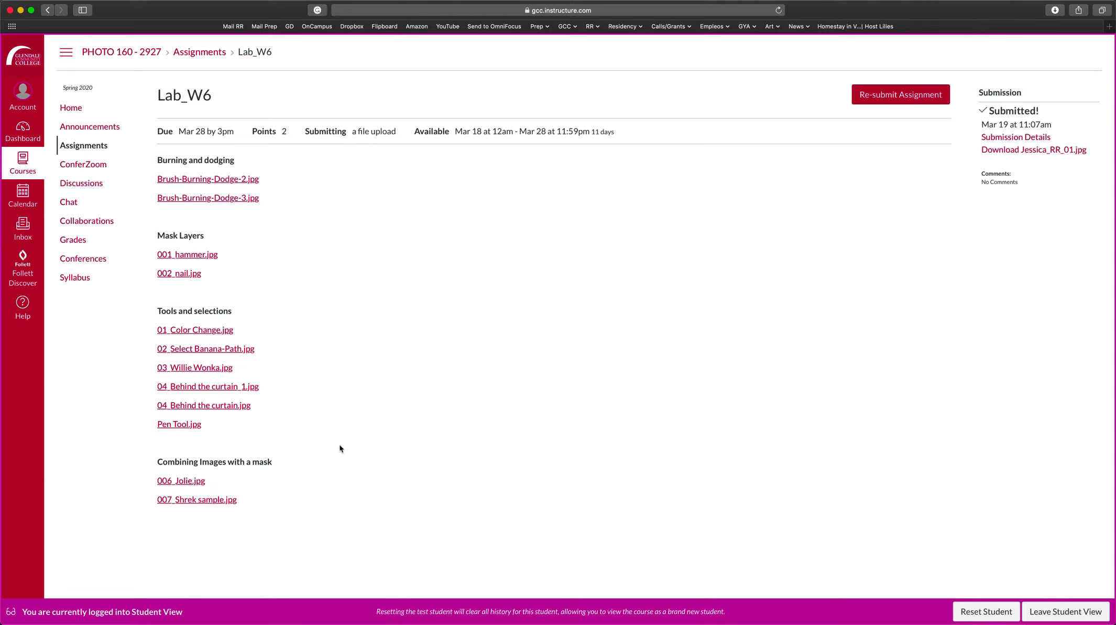
{"action": "mouse_move", "coordinate": [321, 403]}
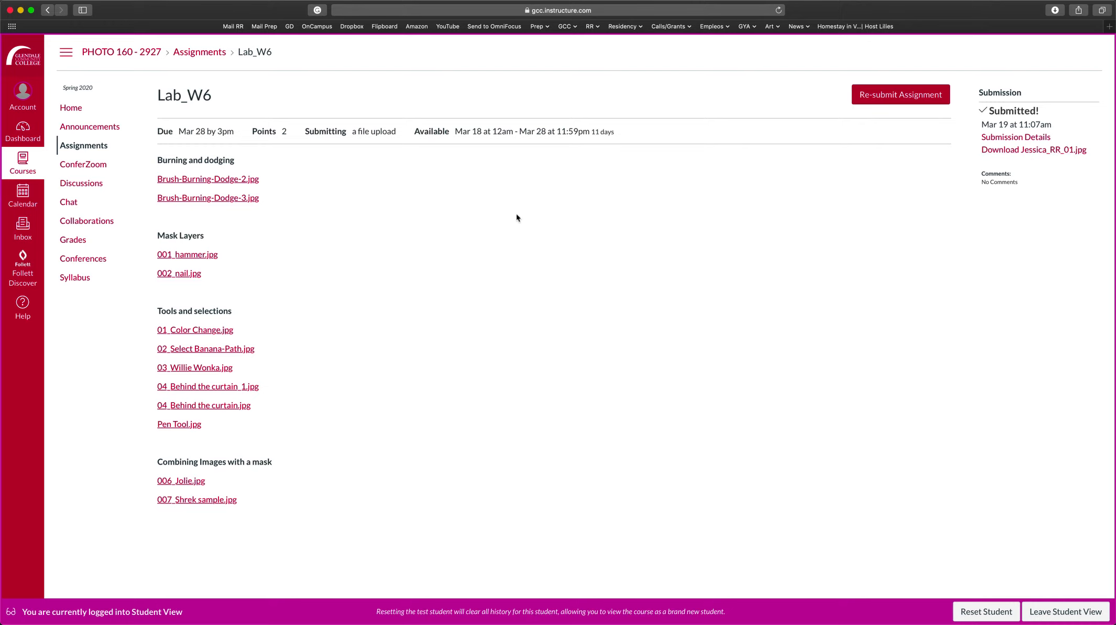
{"action": "mouse_move", "coordinate": [684, 140]}
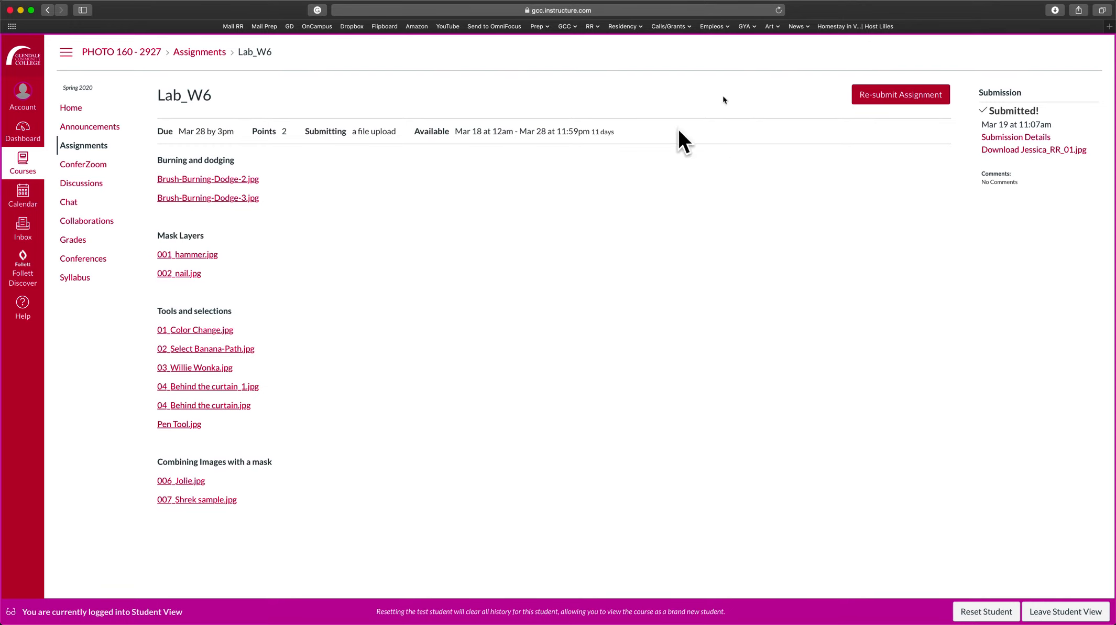
{"action": "mouse_move", "coordinate": [871, 100]}
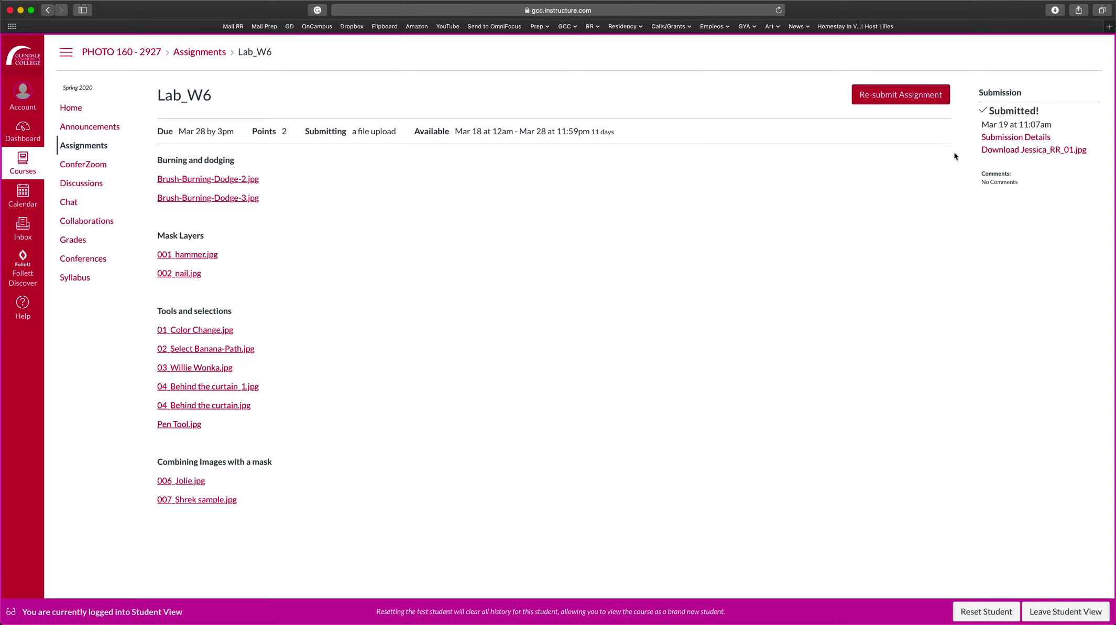
Start a re-submission of Lab_W6 so a fresh file upload form appears
{"action": "left_click", "coordinate": [900, 95]}
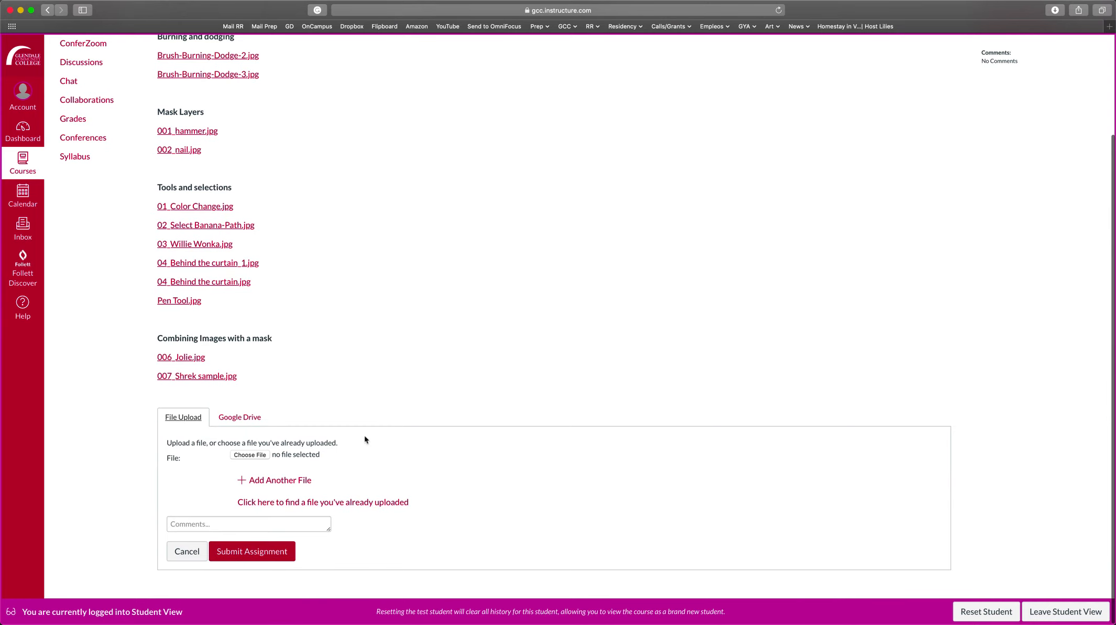
{"action": "scroll", "scroll_direction": "up", "scroll_amount": 3}
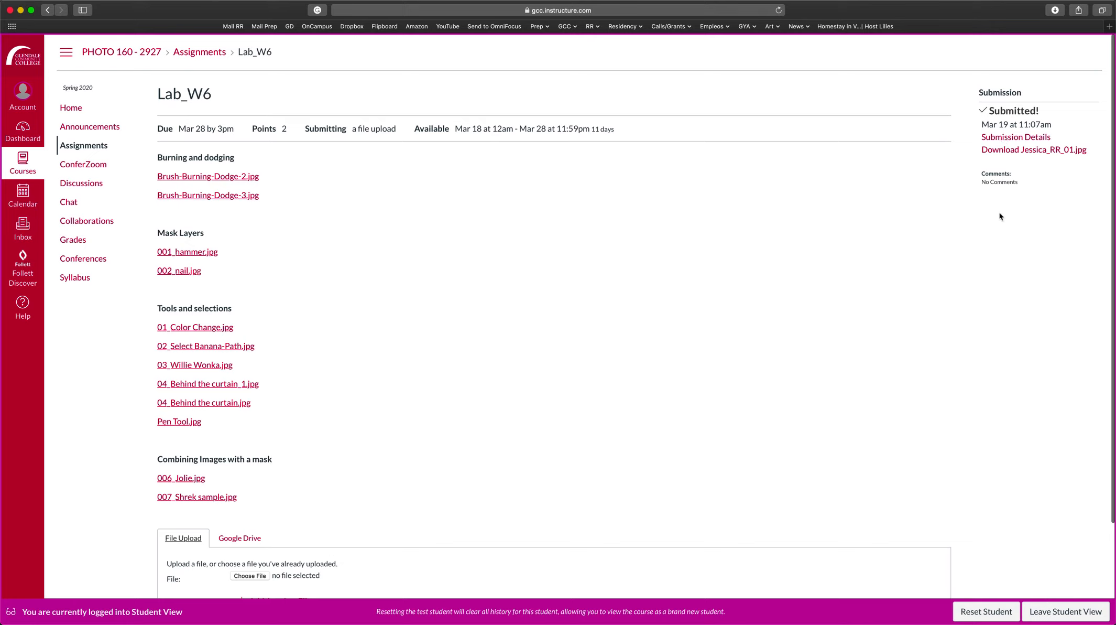
{"action": "mouse_move", "coordinate": [1013, 265]}
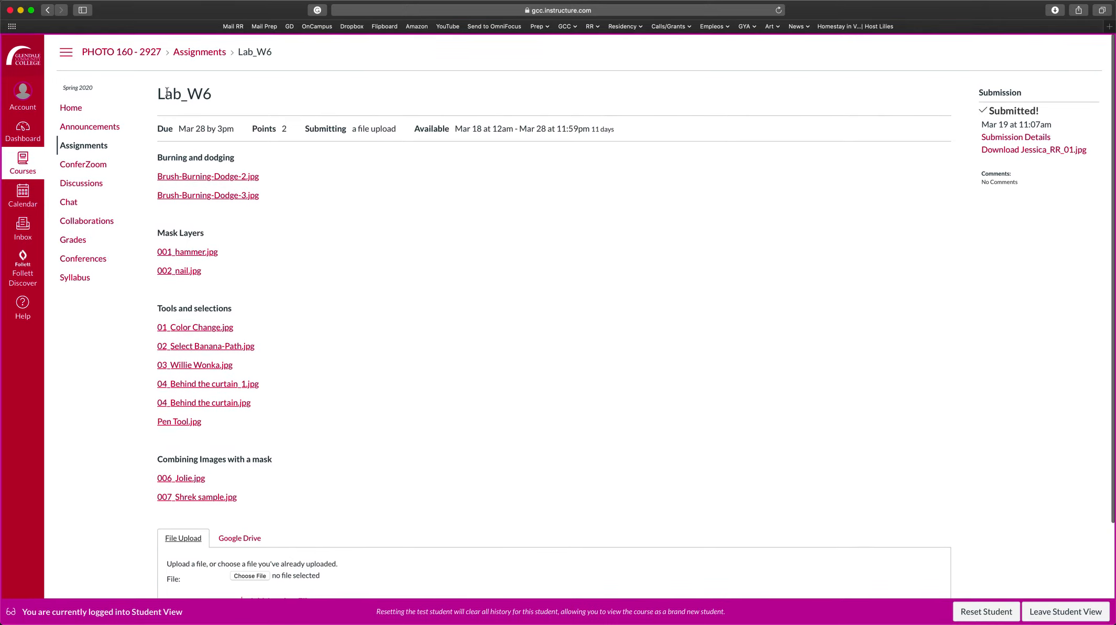
{"action": "mouse_move", "coordinate": [309, 202]}
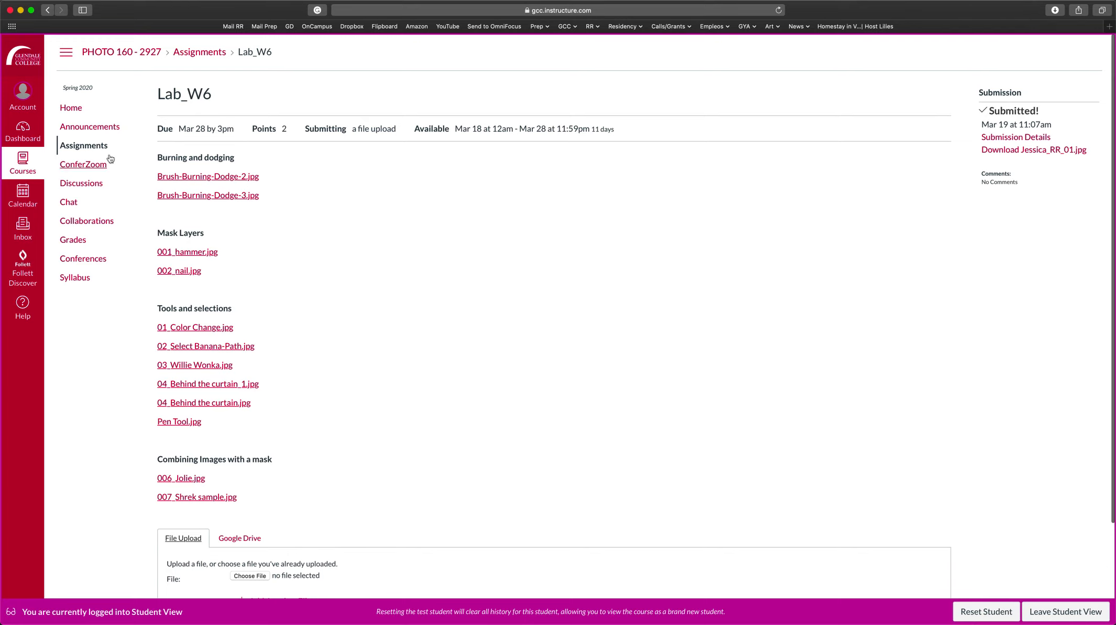
Return to the Assignments list and open the GIF assignment with its 20-point photo rubric
{"action": "left_click", "coordinate": [83, 146]}
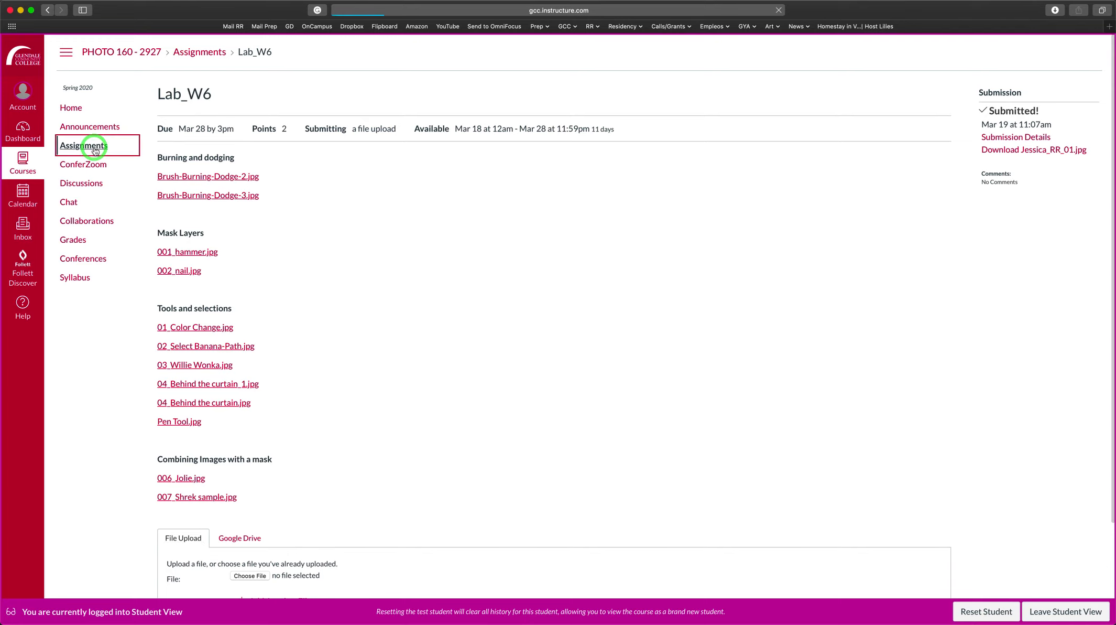
{"action": "left_click", "coordinate": [83, 146]}
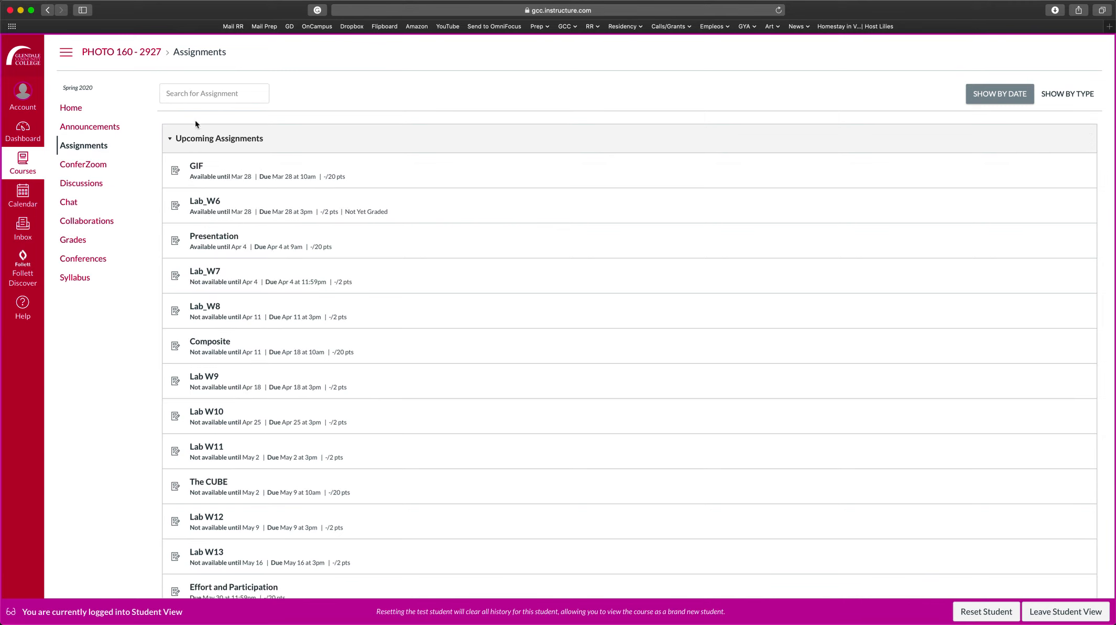
{"action": "left_click", "coordinate": [197, 166]}
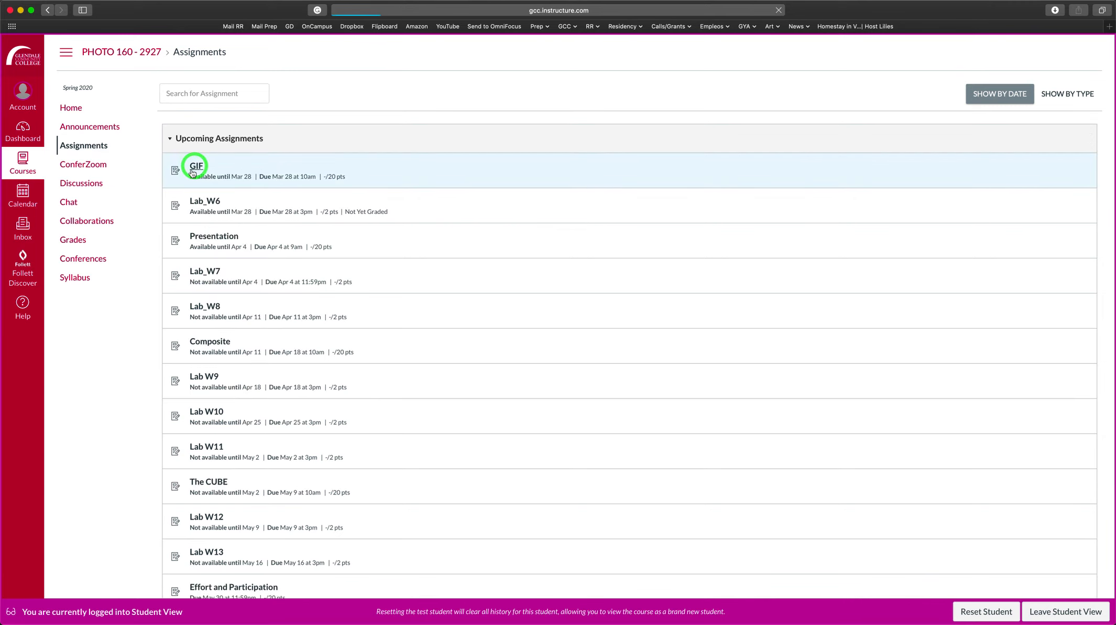
{"action": "left_click", "coordinate": [195, 171]}
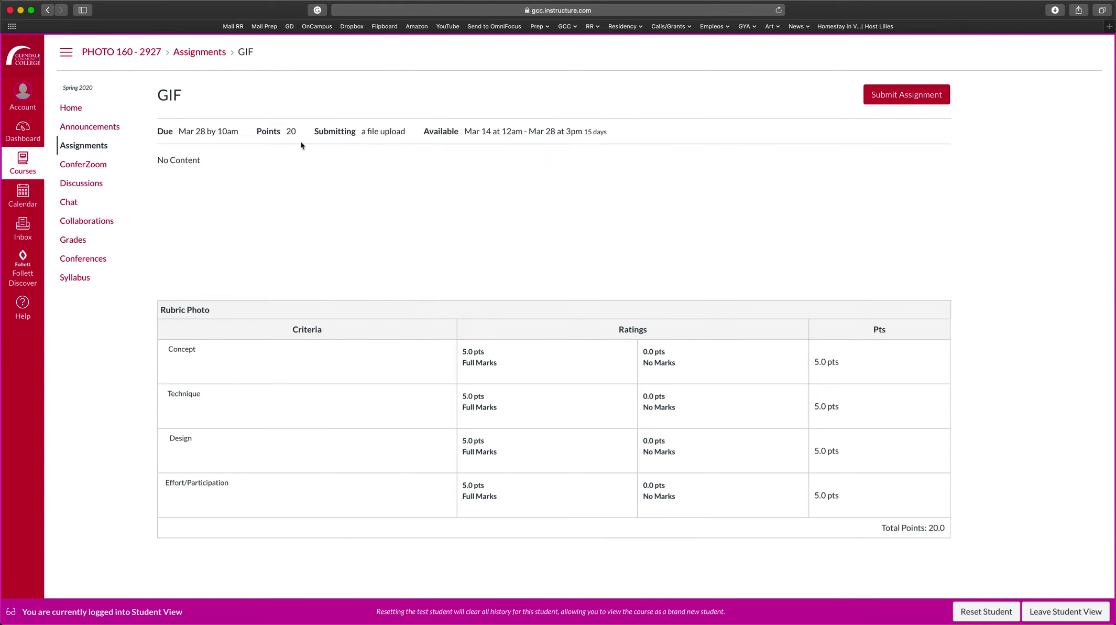
{"action": "mouse_move", "coordinate": [349, 418]}
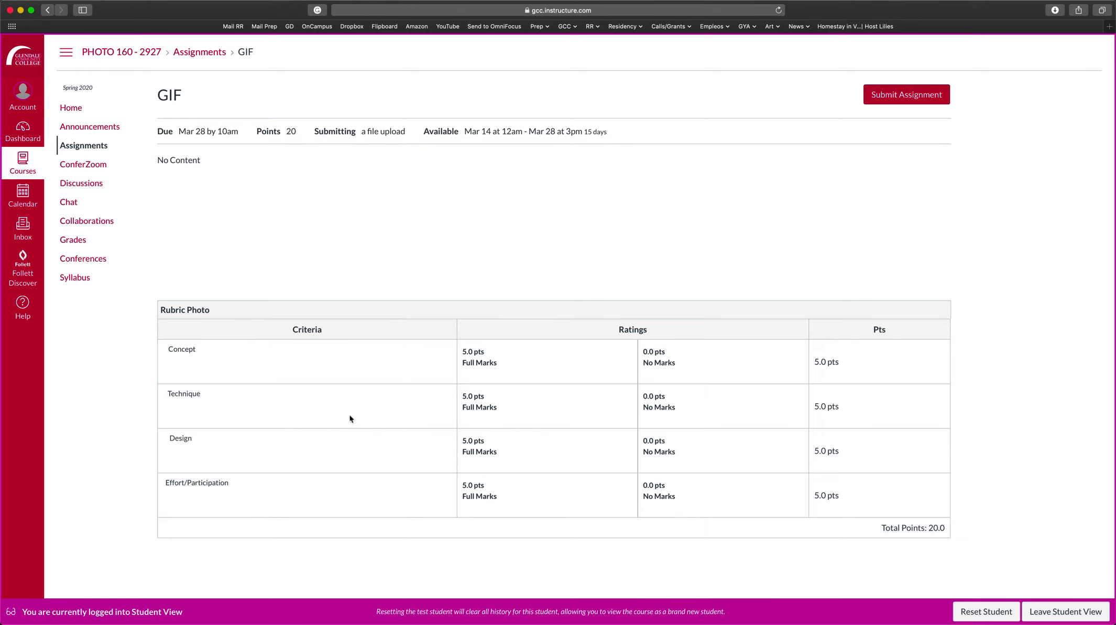
{"action": "mouse_move", "coordinate": [396, 455]}
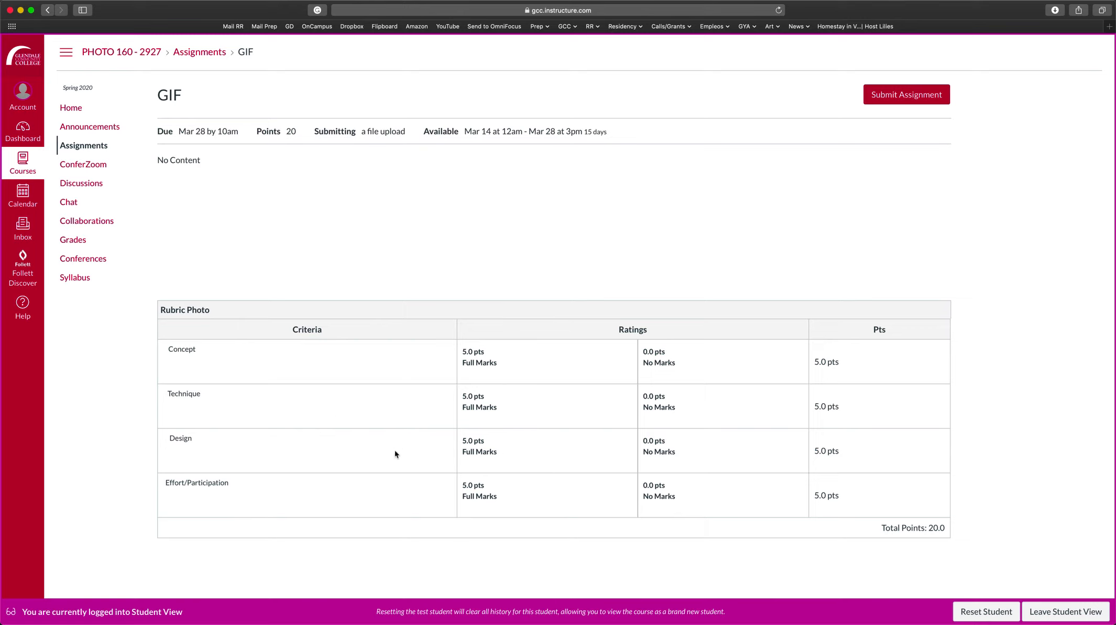
{"action": "mouse_move", "coordinate": [287, 281]}
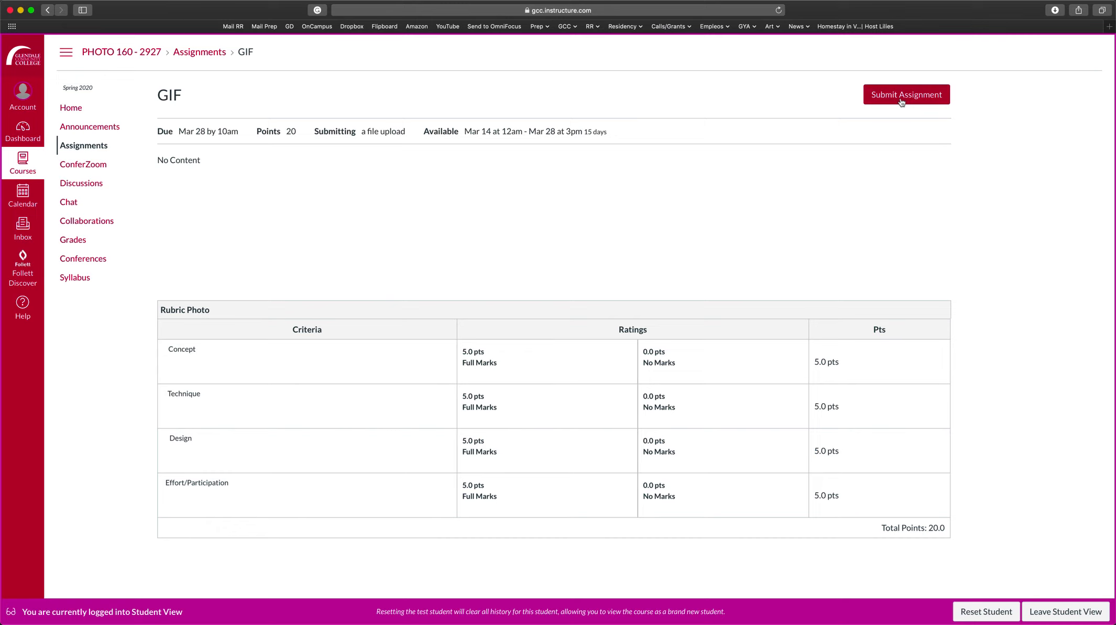
Attach Jessica_RR_01-1.jpg from the Desktop and submit it to GIF so it shows Submitted!
{"action": "left_click", "coordinate": [907, 95]}
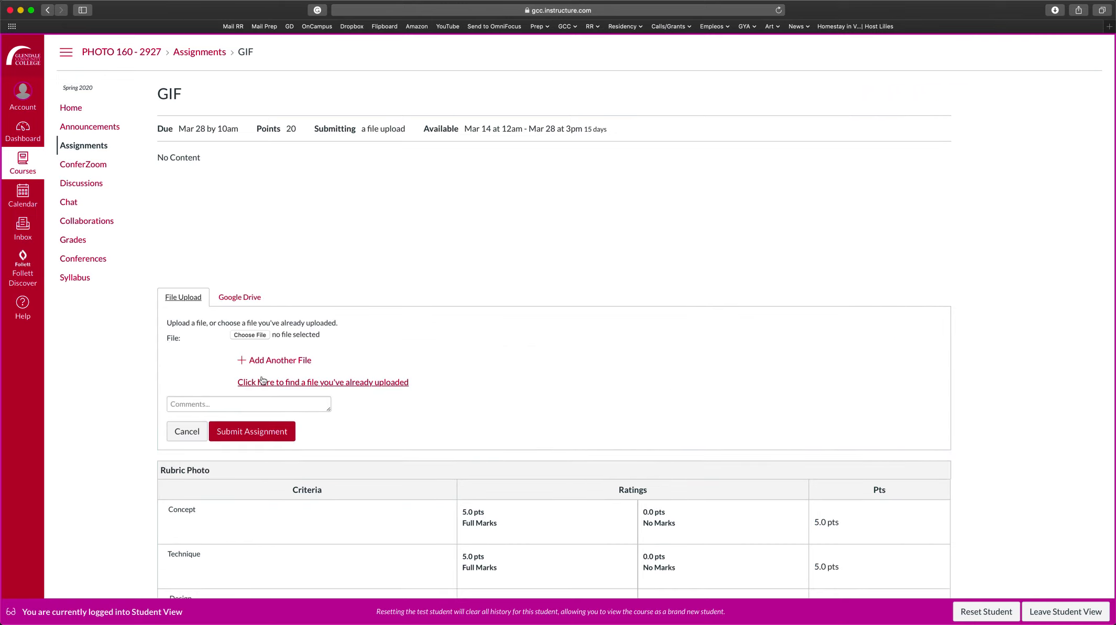
{"action": "left_click", "coordinate": [249, 334]}
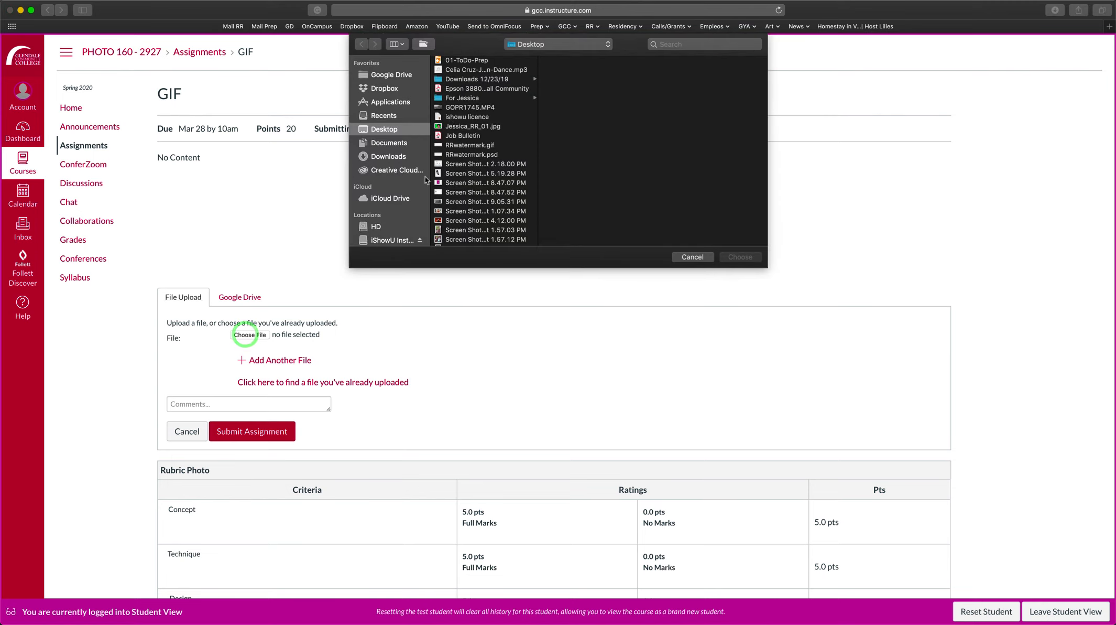
{"action": "left_click", "coordinate": [472, 125]}
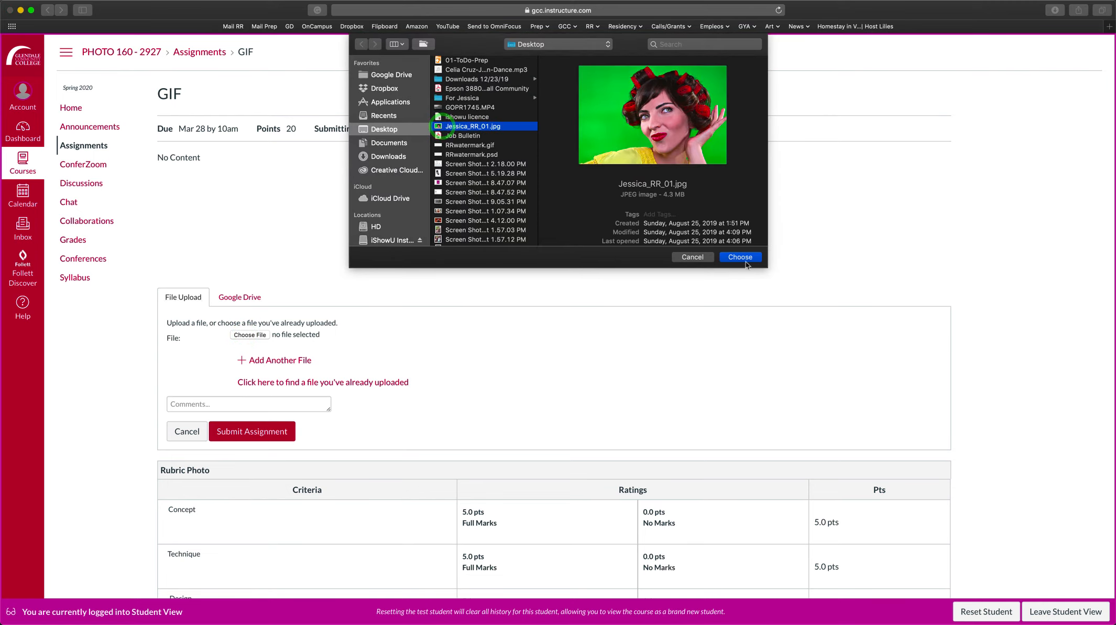
{"action": "left_click", "coordinate": [740, 256]}
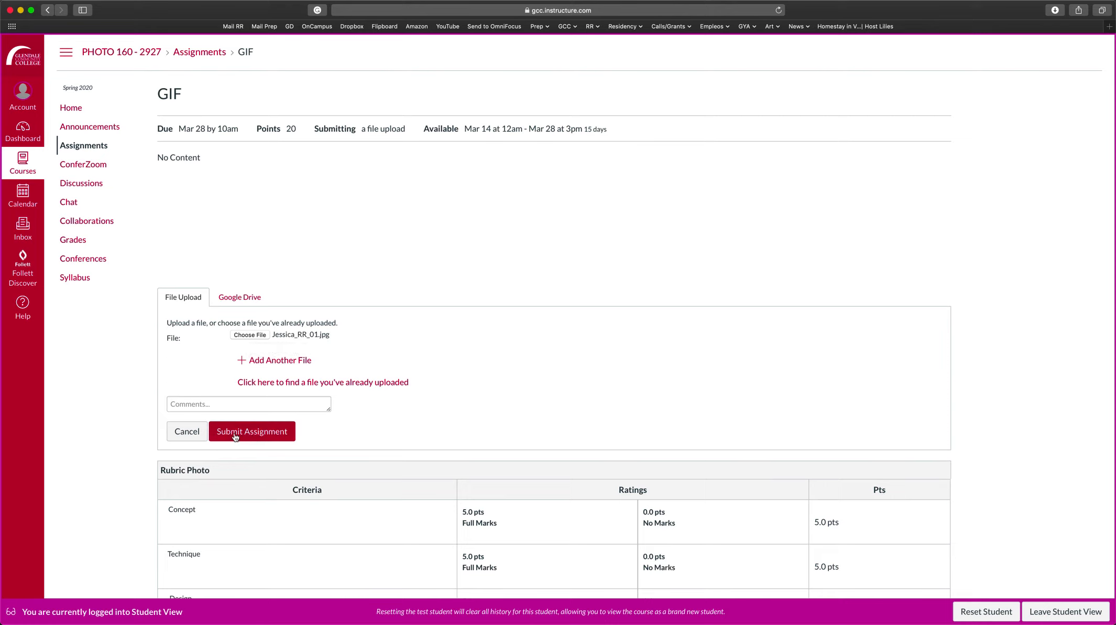
{"action": "left_click", "coordinate": [251, 431]}
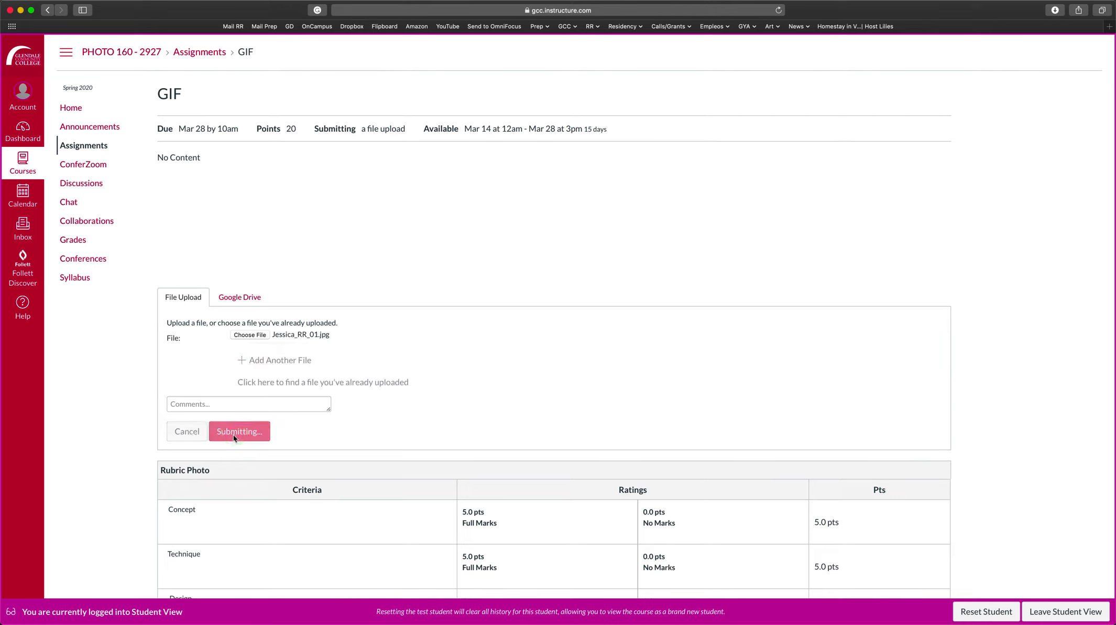
{"action": "mouse_move", "coordinate": [826, 343]}
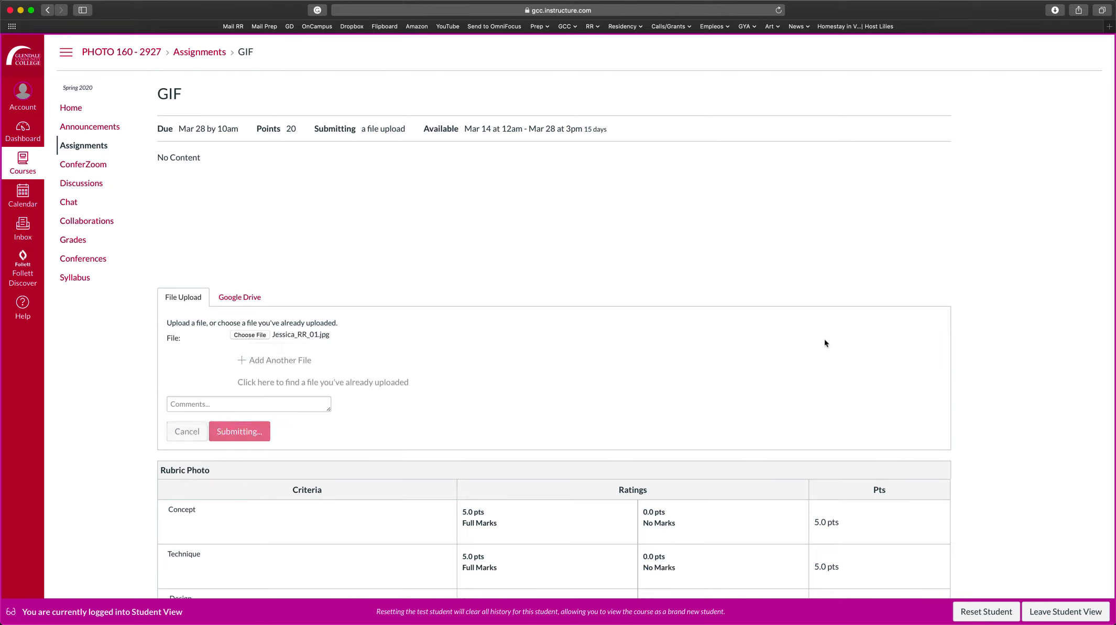
{"action": "mouse_move", "coordinate": [1026, 130]}
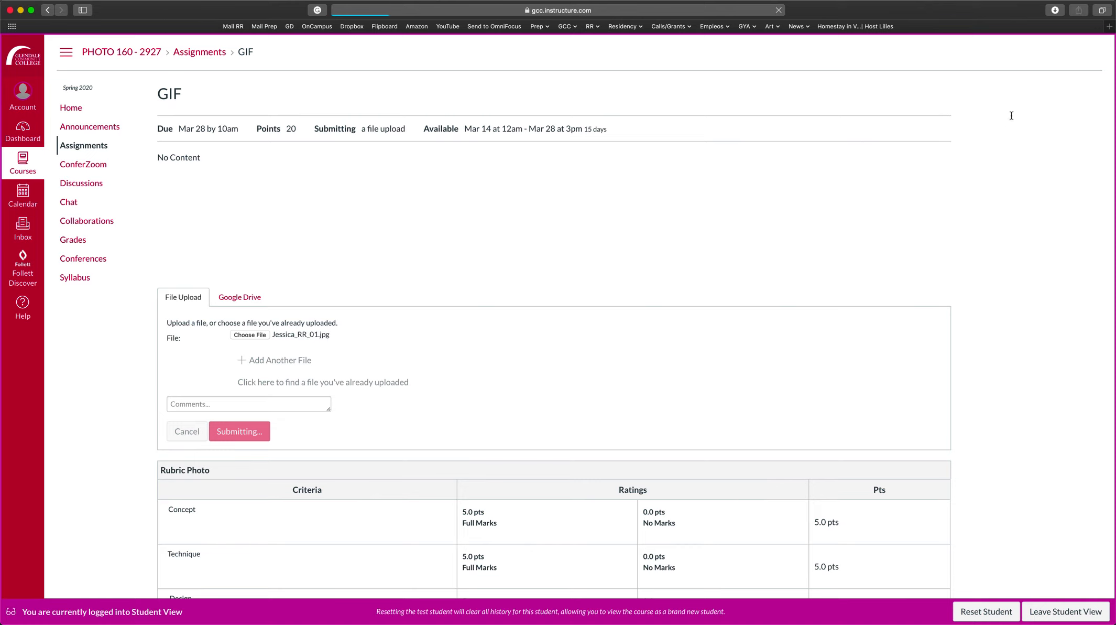
{"action": "left_click", "coordinate": [239, 431]}
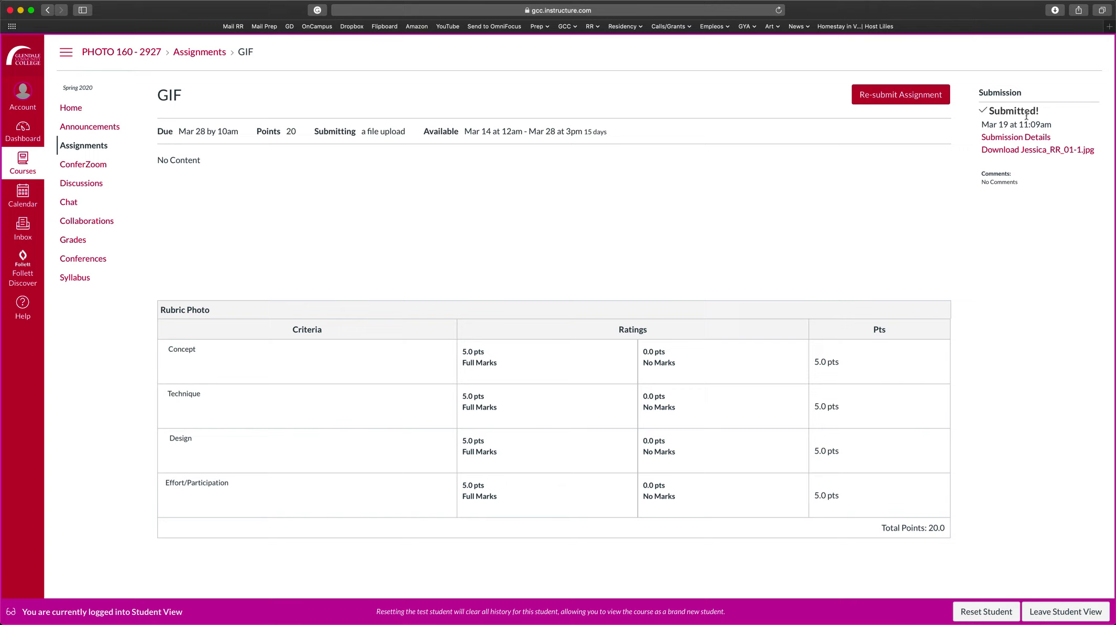
{"action": "mouse_move", "coordinate": [362, 215]}
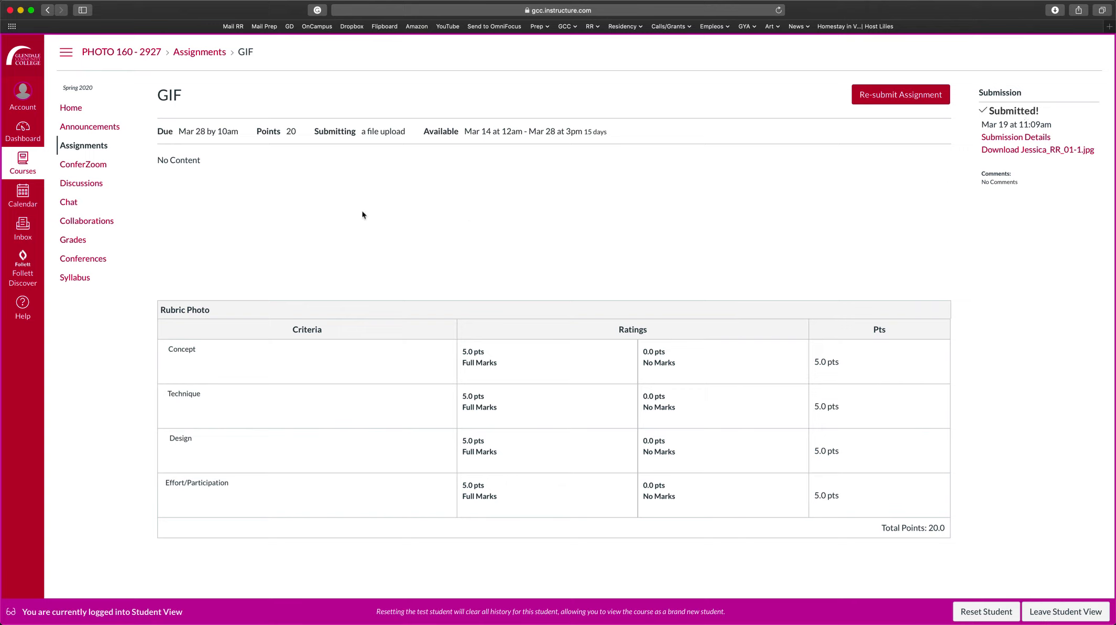
{"action": "mouse_move", "coordinate": [191, 184]}
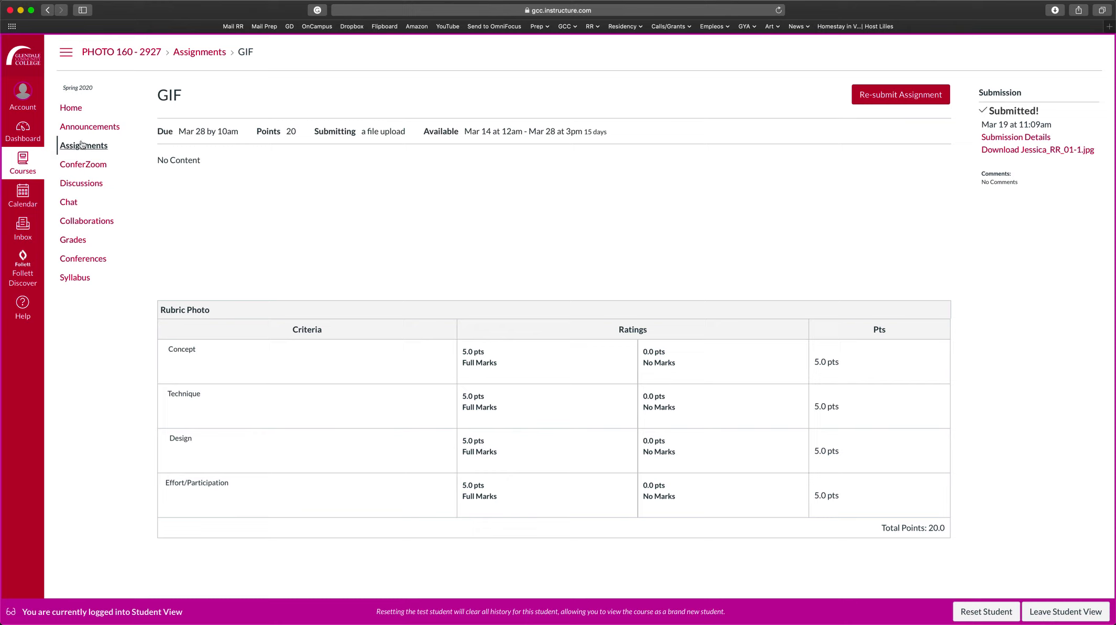
{"action": "mouse_move", "coordinate": [70, 107]}
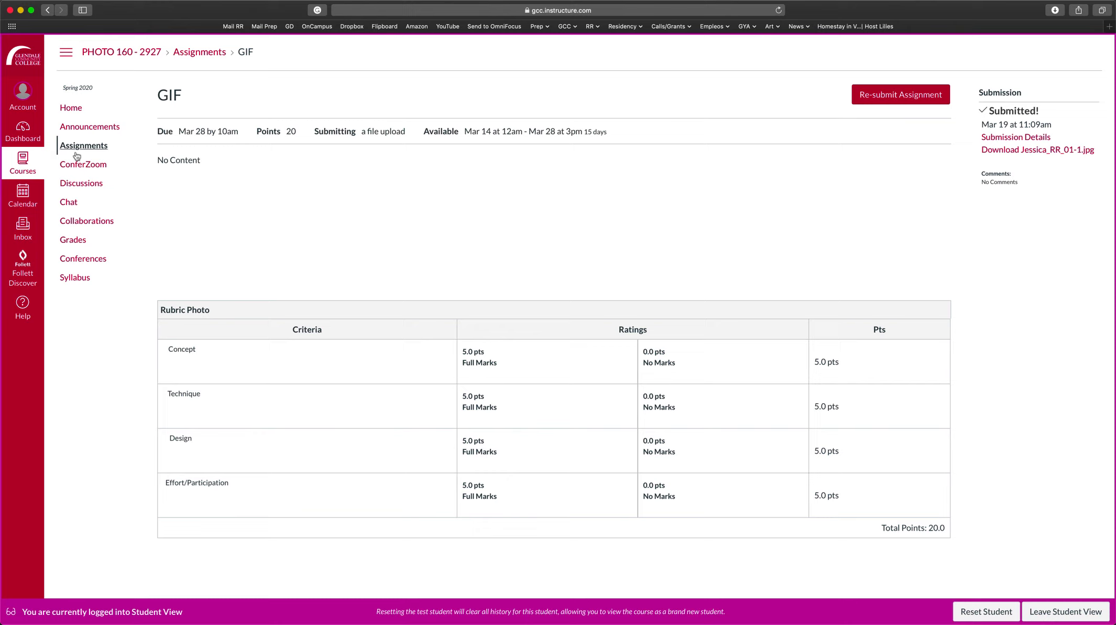
{"action": "mouse_move", "coordinate": [71, 116]}
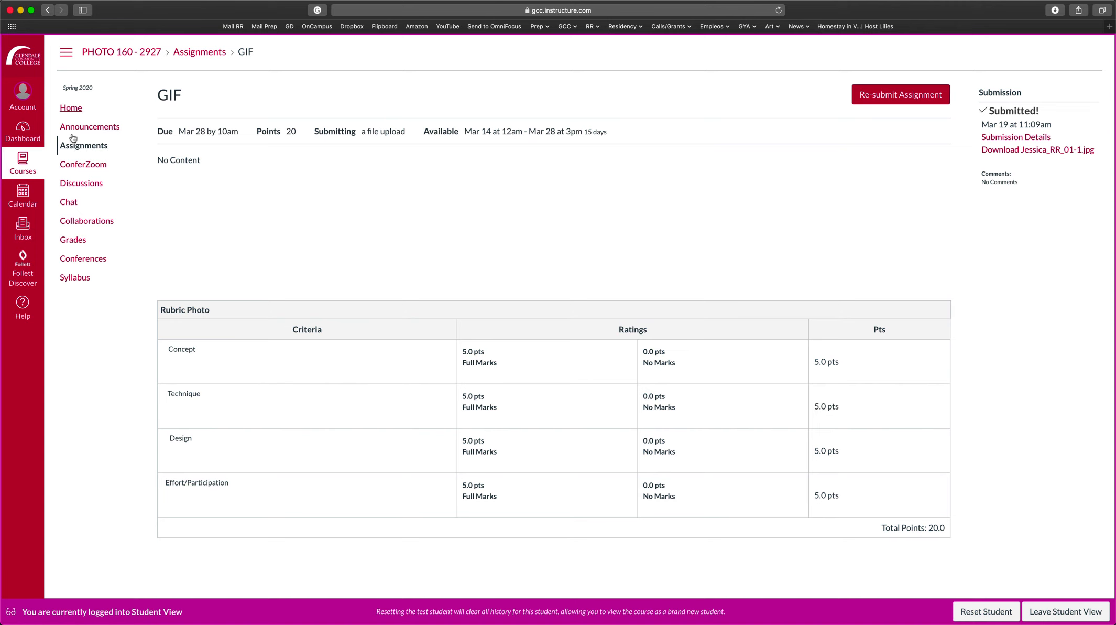
Return to the course Assignments list showing GIF and Lab_W6 among upcoming items
{"action": "left_click", "coordinate": [83, 146]}
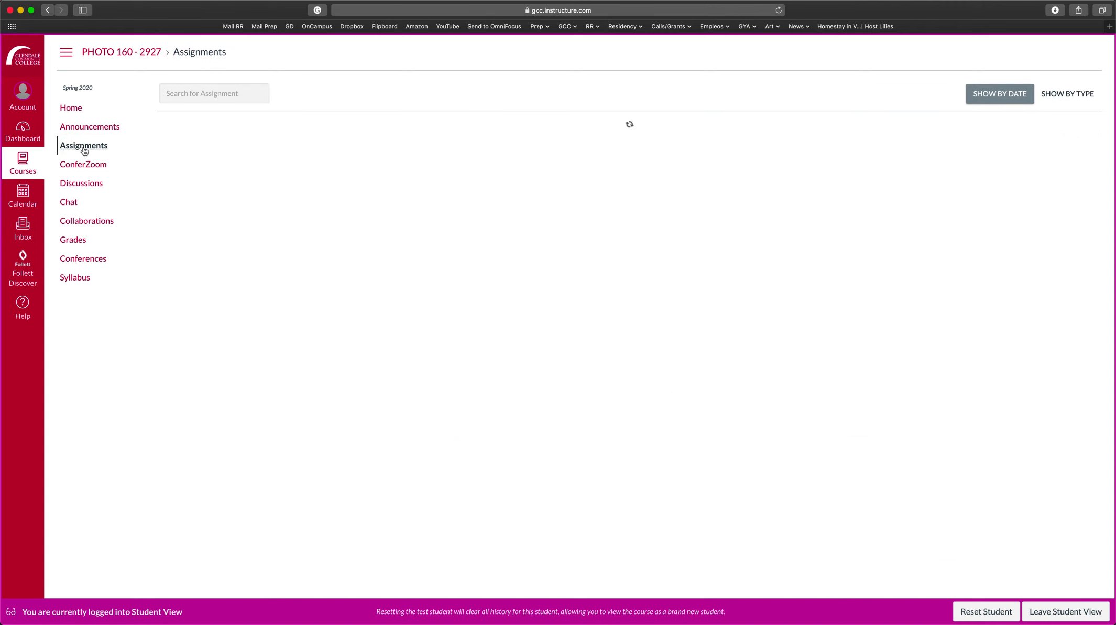
{"action": "left_click", "coordinate": [83, 146]}
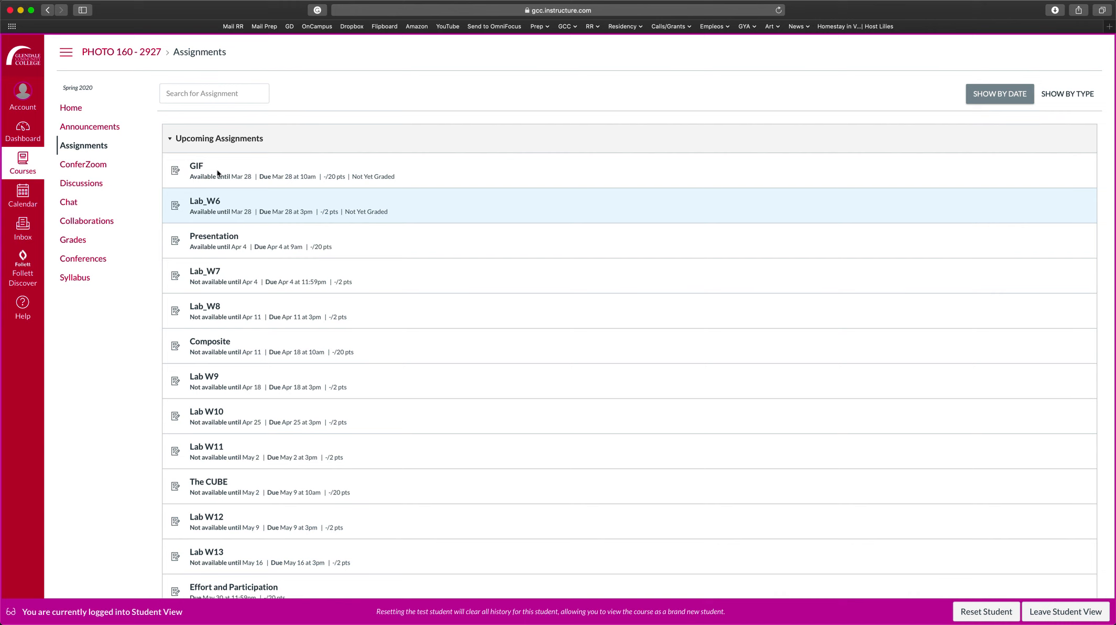
{"action": "scroll", "scroll_direction": "down", "scroll_amount": 3}
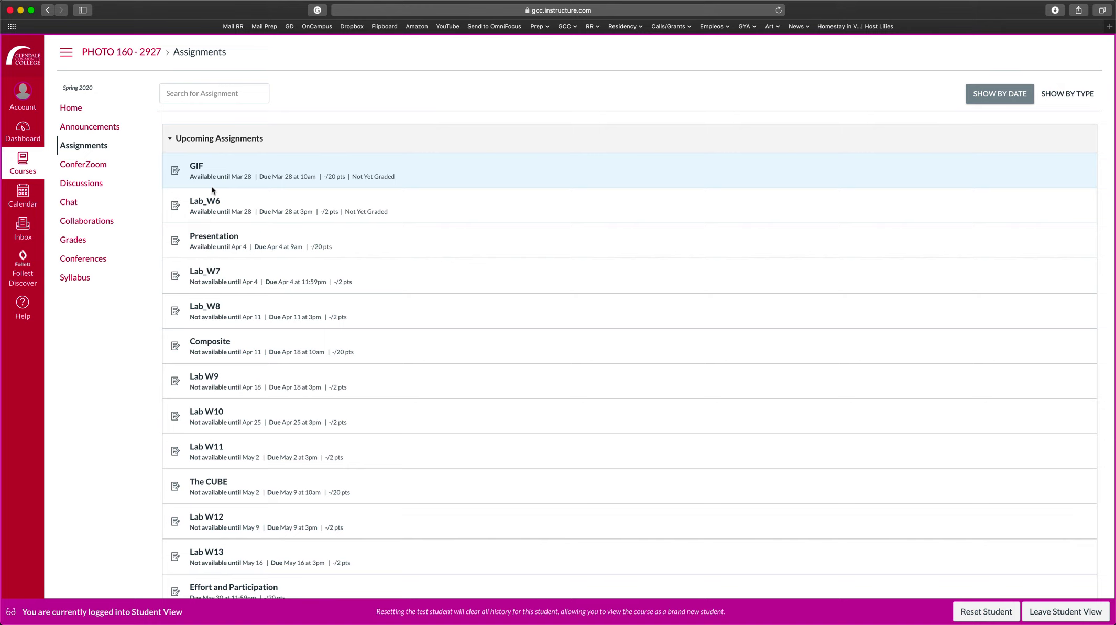
{"action": "mouse_move", "coordinate": [162, 203]}
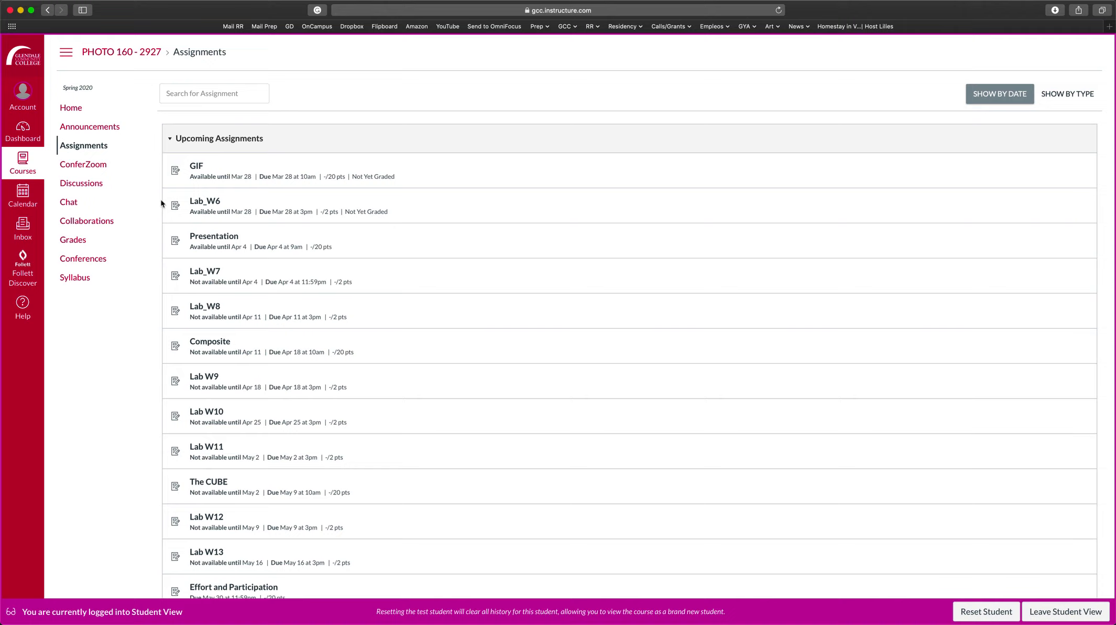